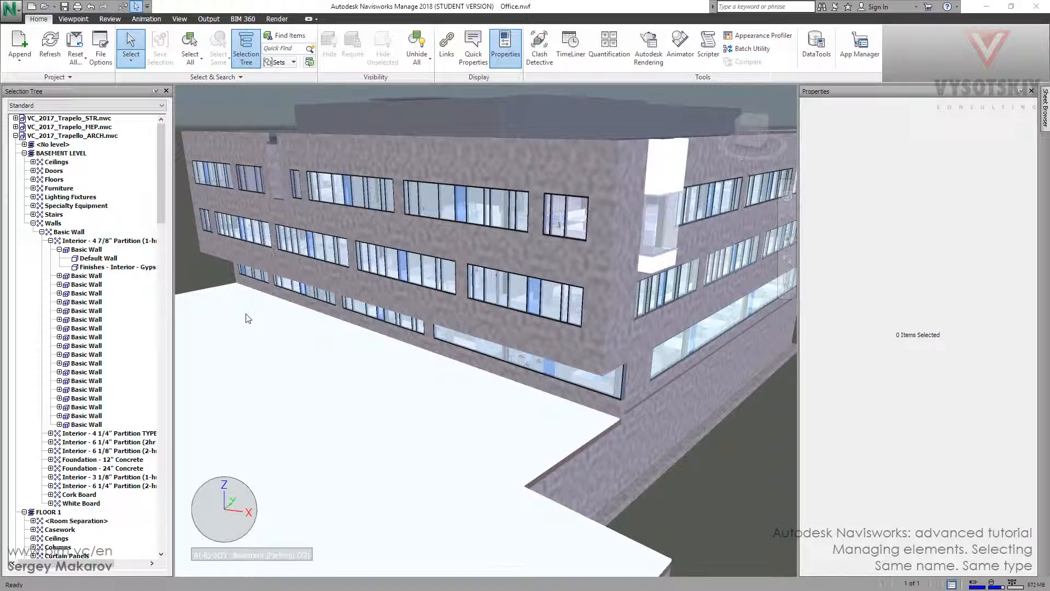
Step: Select the precast exterior Basic Wall panel on Floor 2 of the facade
click(346, 162)
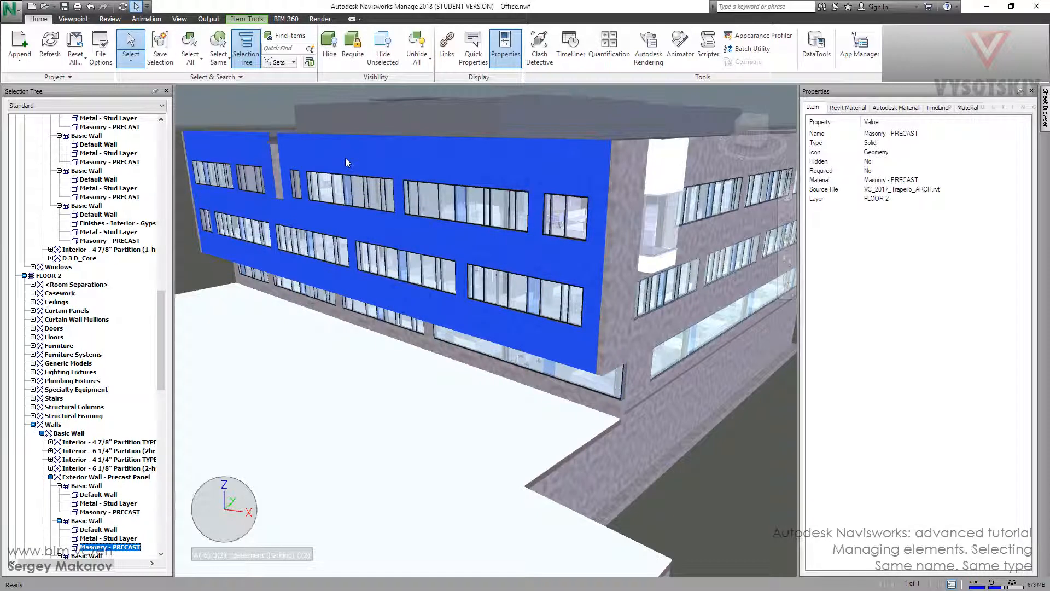
mouse_move(385, 233)
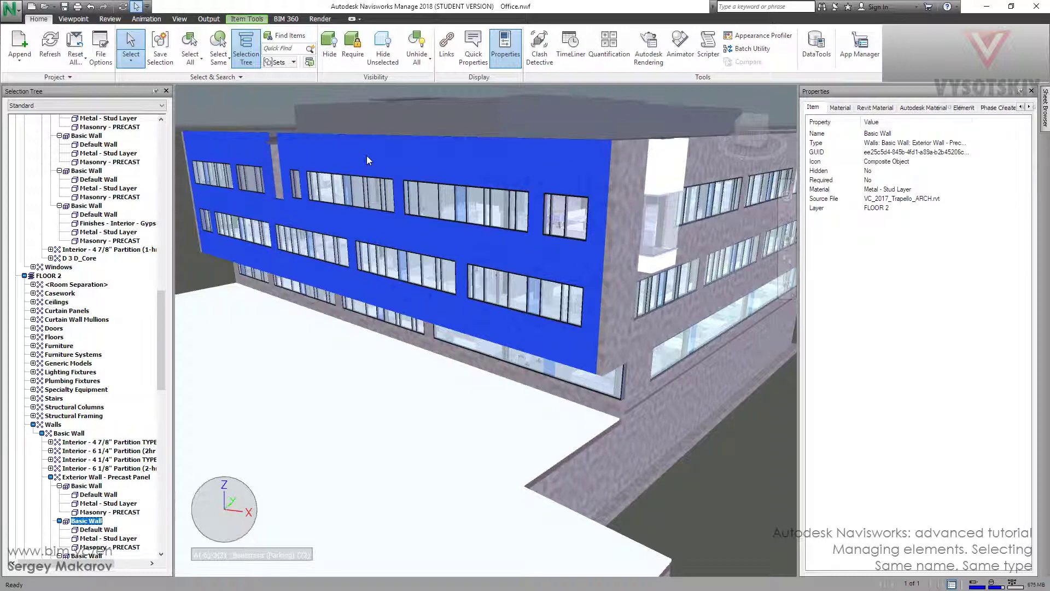
mouse_move(159, 48)
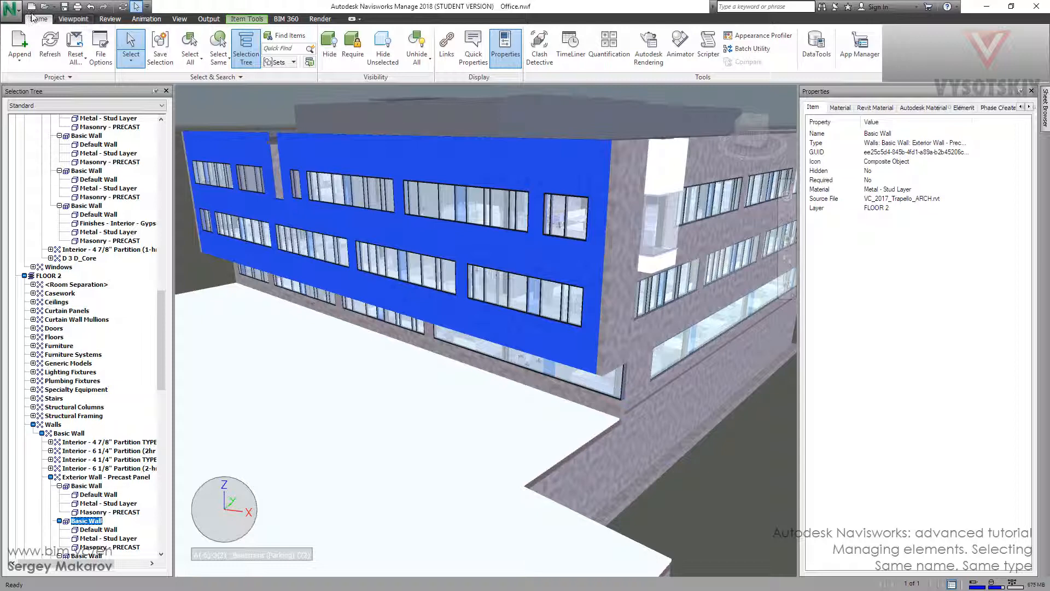
Step: Select all items in the model, then clear the selection with Select None
click(190, 47)
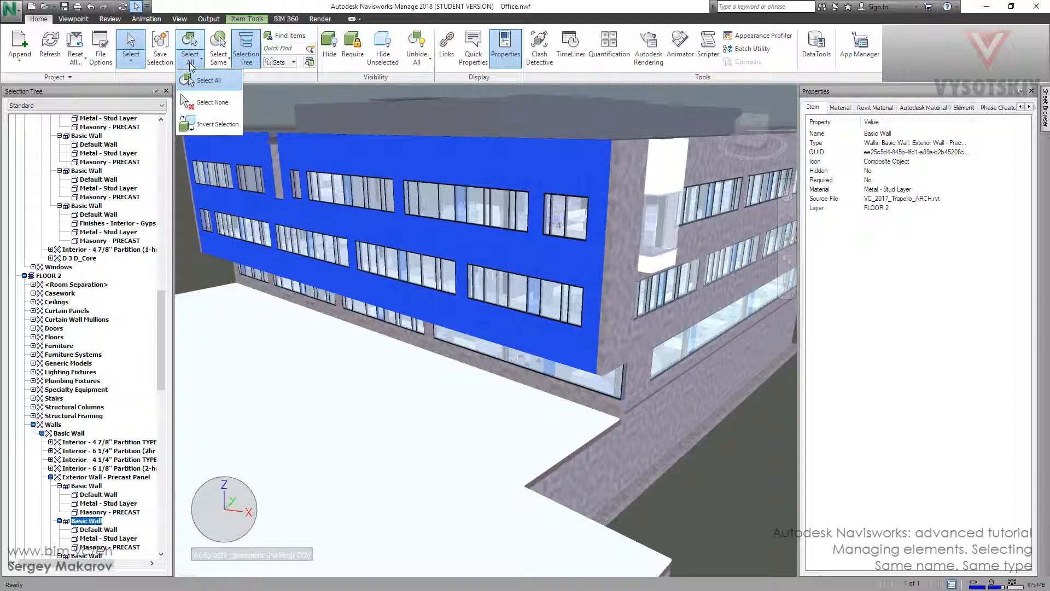
click(209, 80)
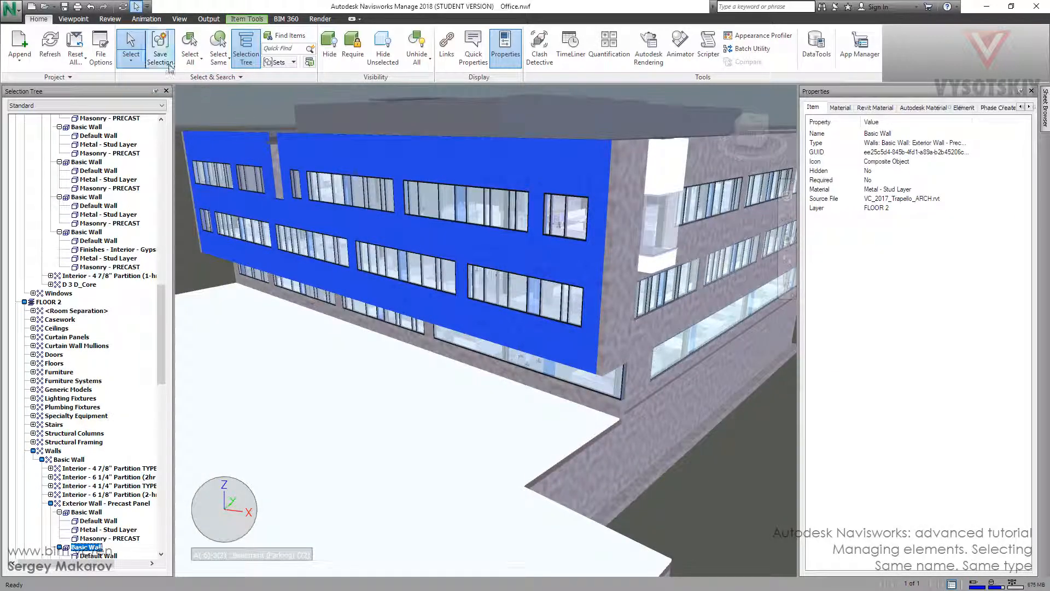
click(190, 48)
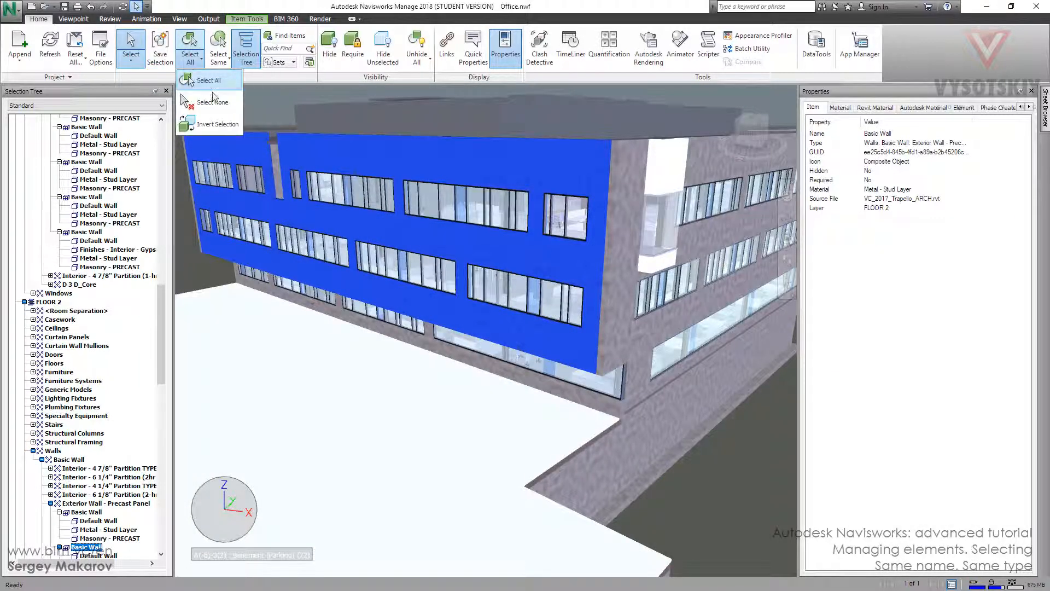
click(213, 101)
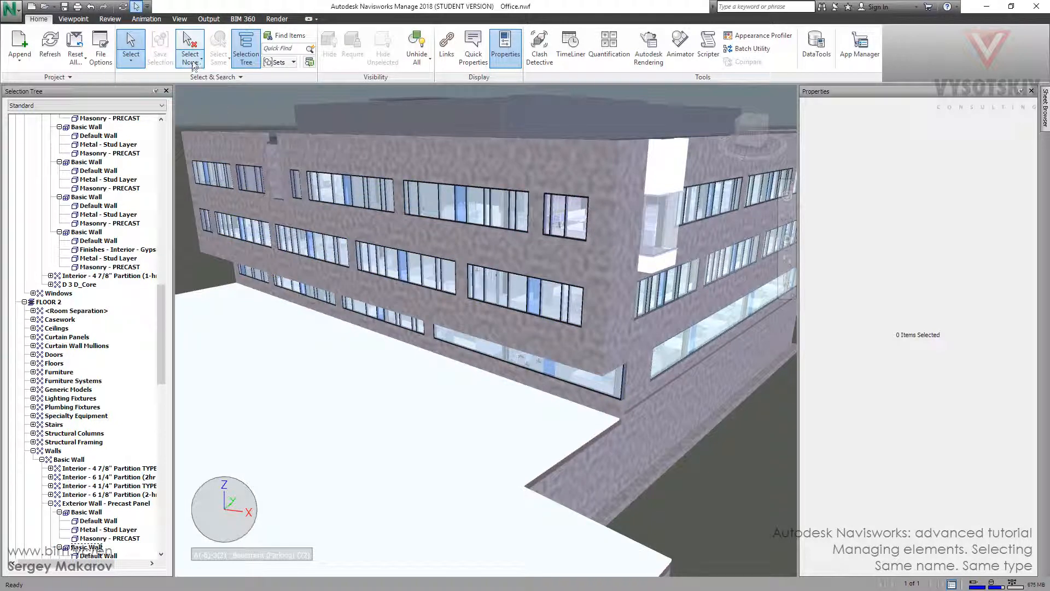
Step: Reselect the Floor 2 exterior wall and invert the selection to 35 items
click(358, 170)
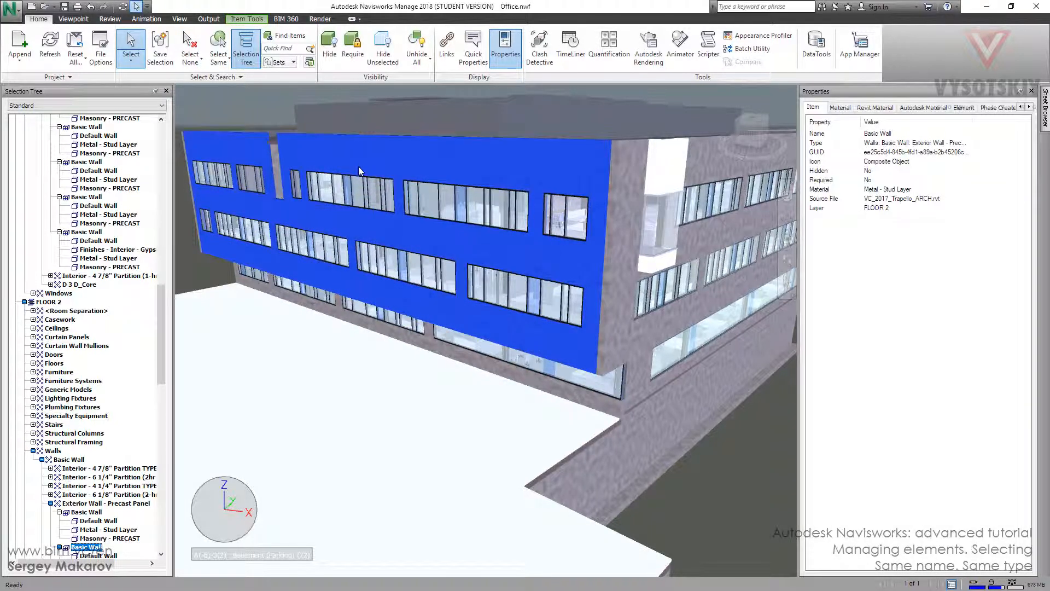
click(189, 48)
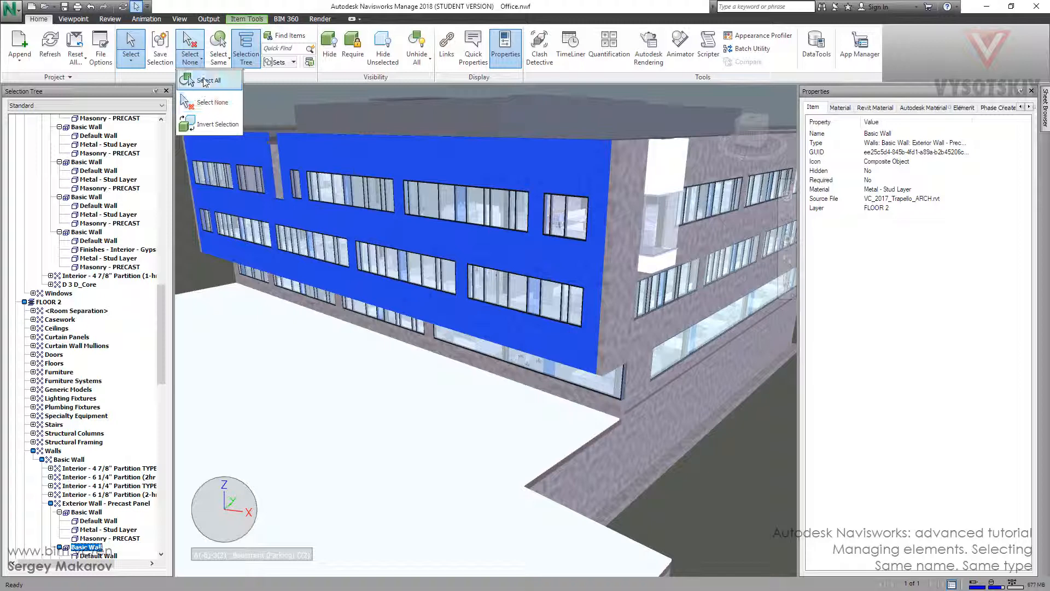
click(212, 80)
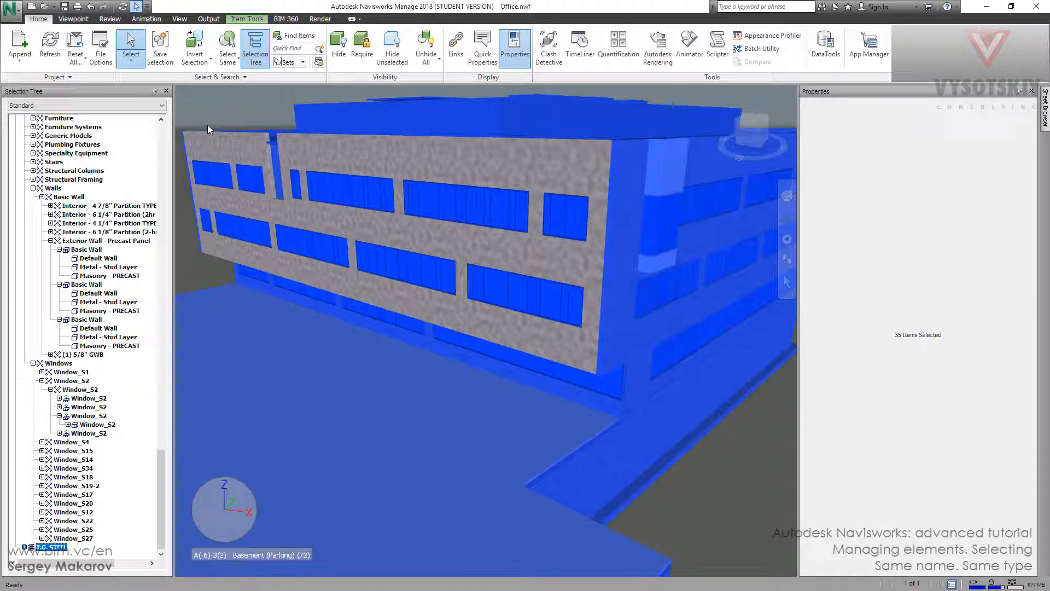
mouse_move(247, 95)
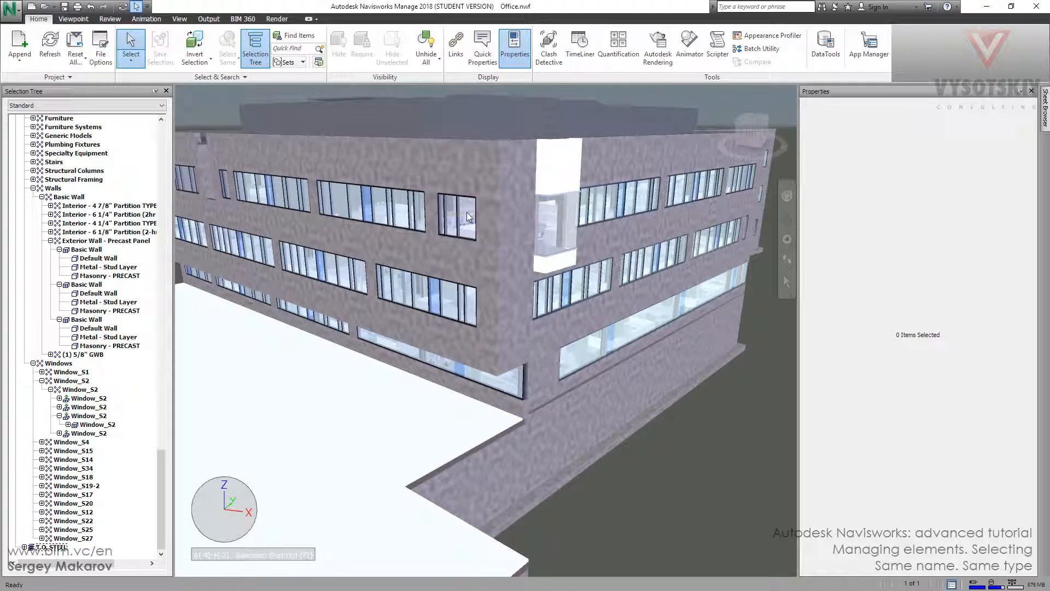
Step: Select the Window_S19-2 window on Floor 3 in the viewport
click(459, 217)
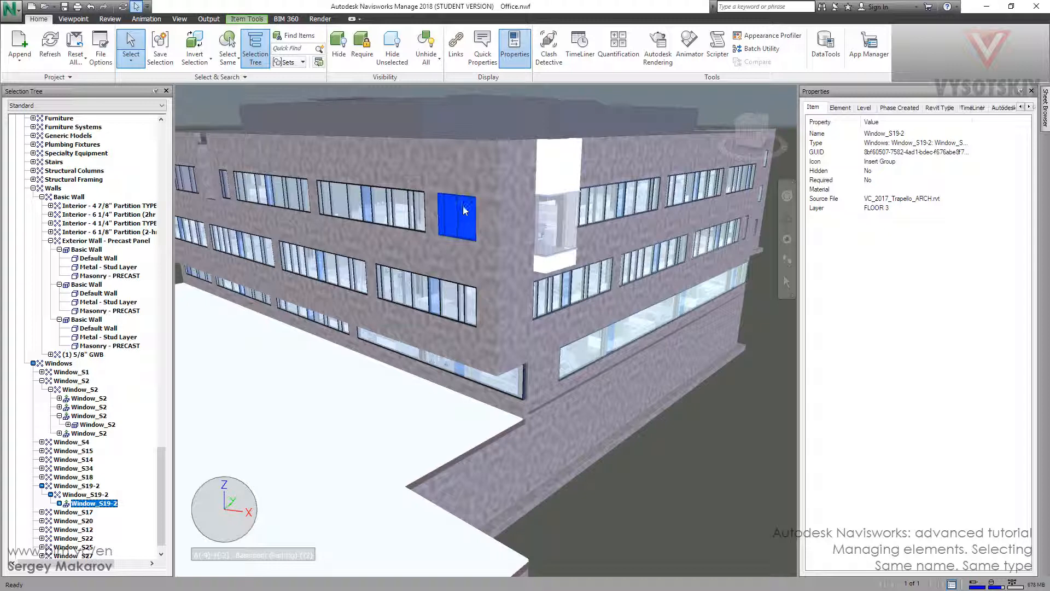
mouse_move(448, 221)
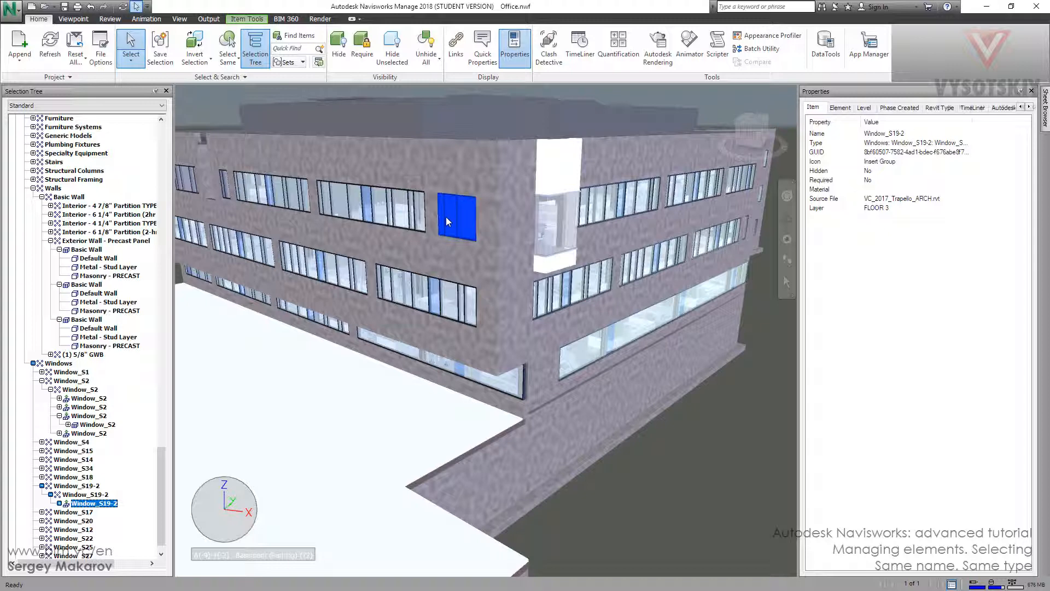
Step: Use Select Same > Same Name to select all 8 Window_S19-2 windows
click(228, 47)
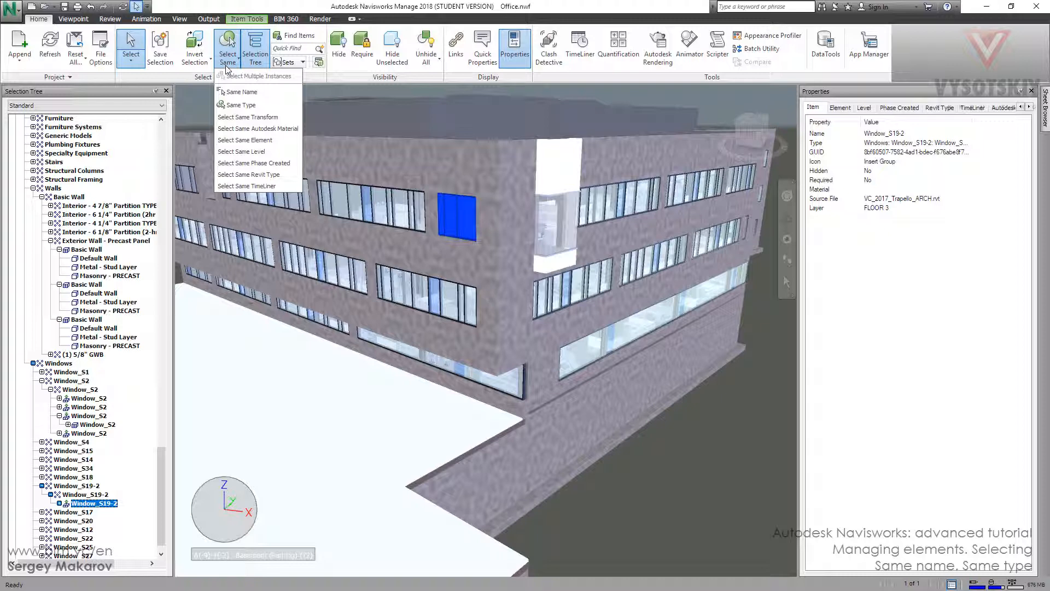
mouse_move(241, 91)
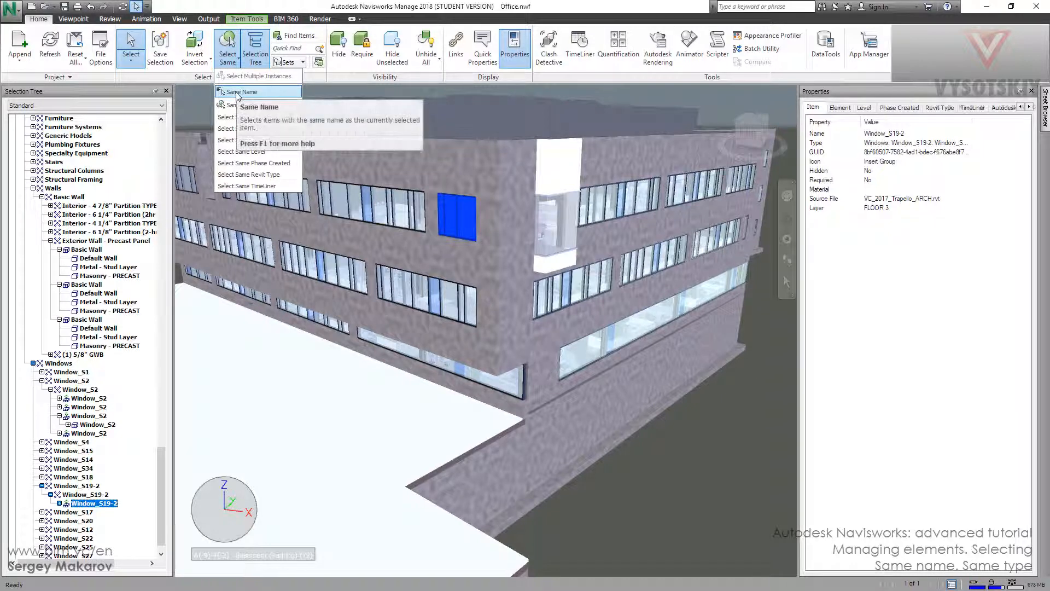
mouse_move(257, 105)
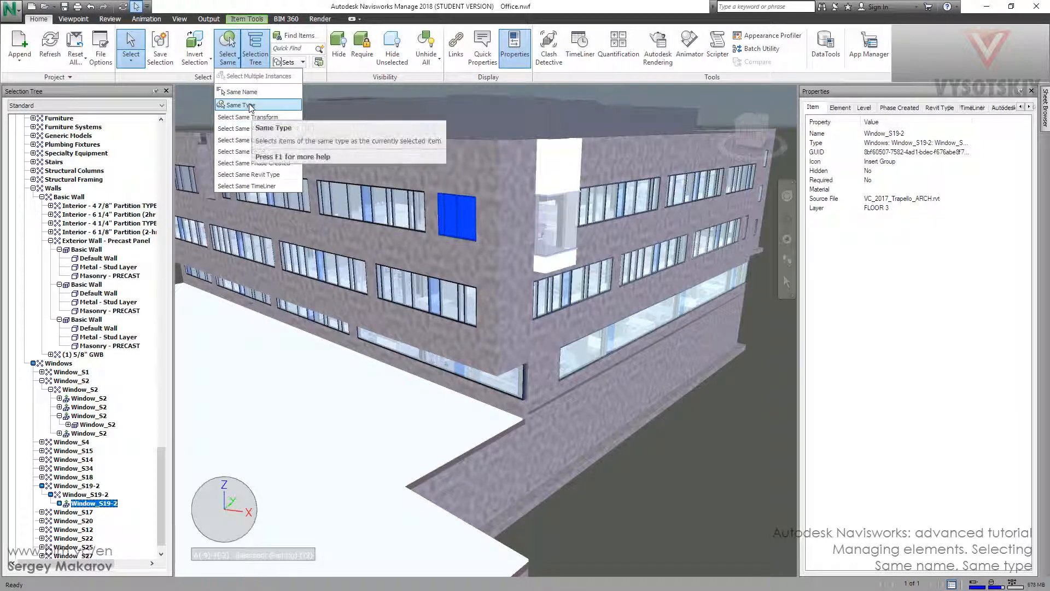
mouse_move(241, 92)
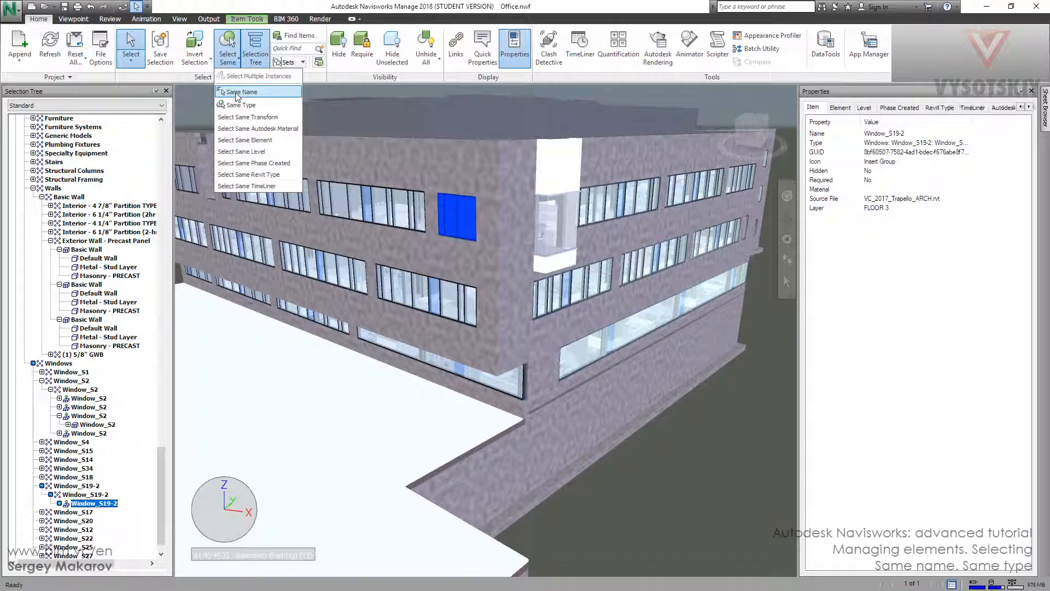
click(242, 92)
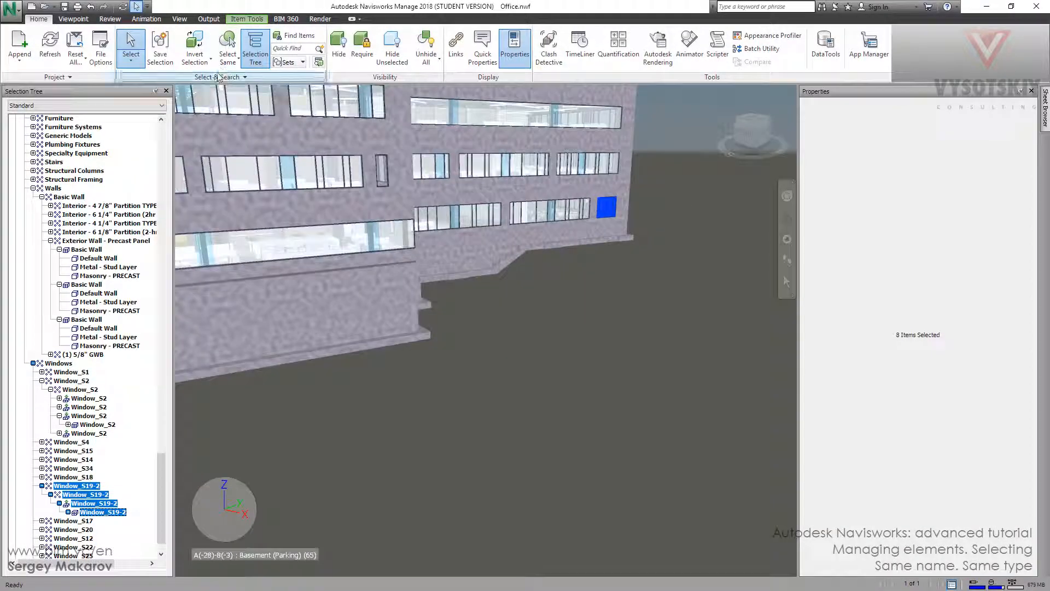
Step: Hide unselected to isolate the windows, unhide all, and reselect the Floor 3 window
click(392, 48)
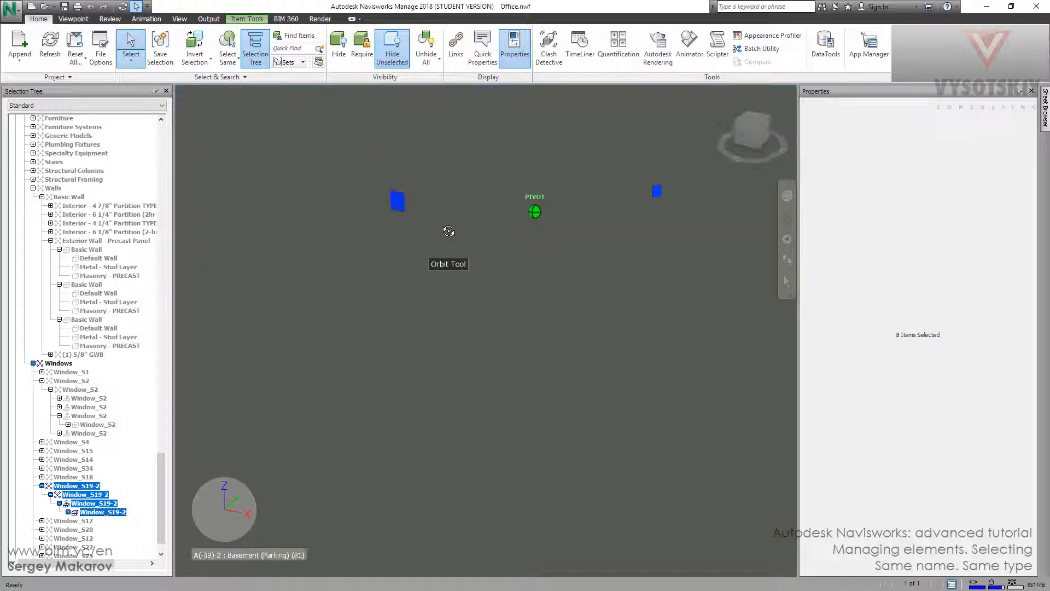
click(426, 48)
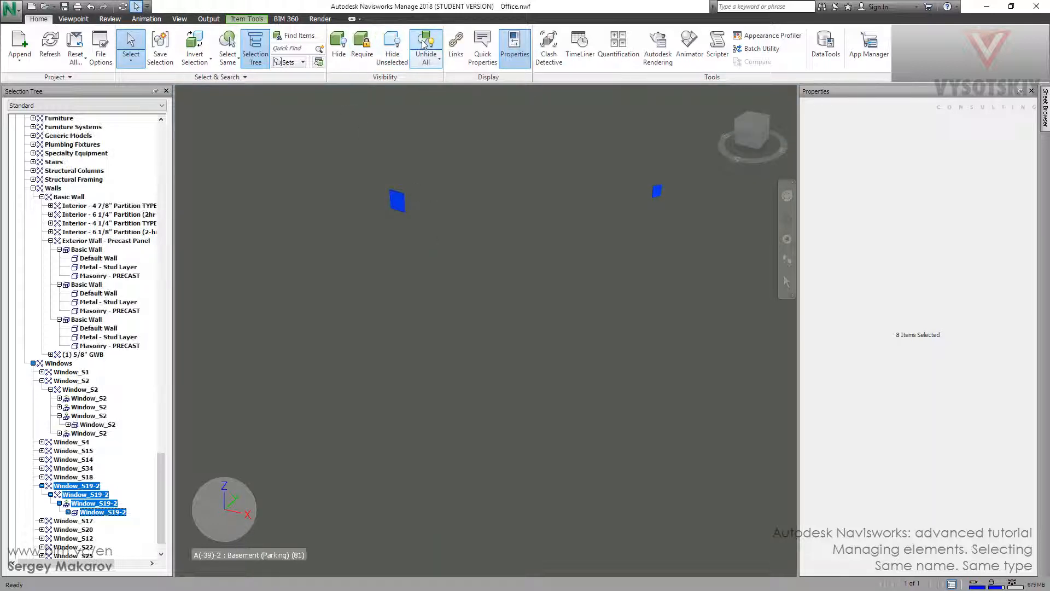
click(426, 47)
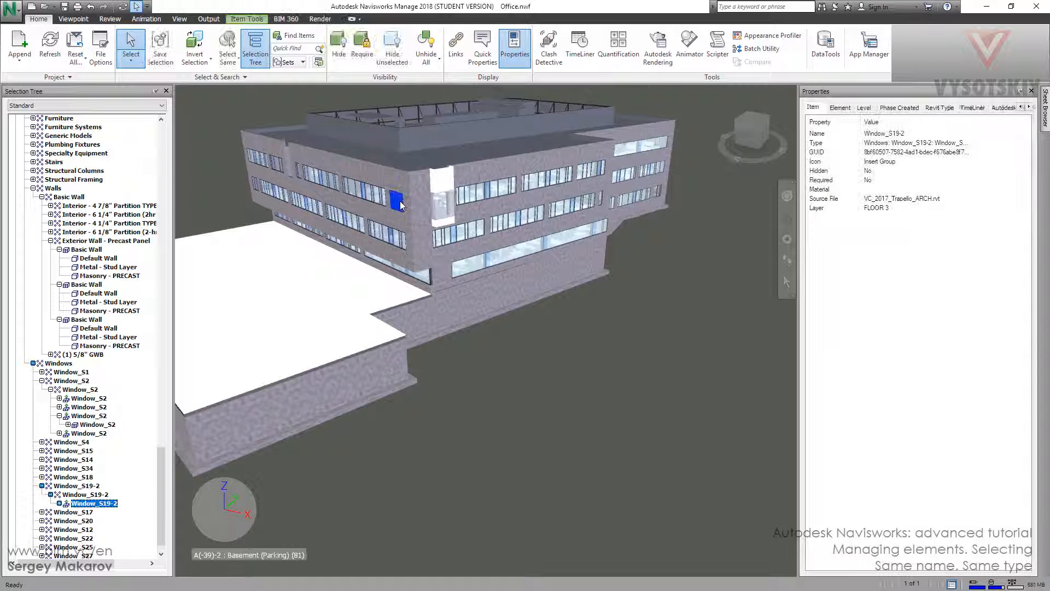
mouse_move(355, 350)
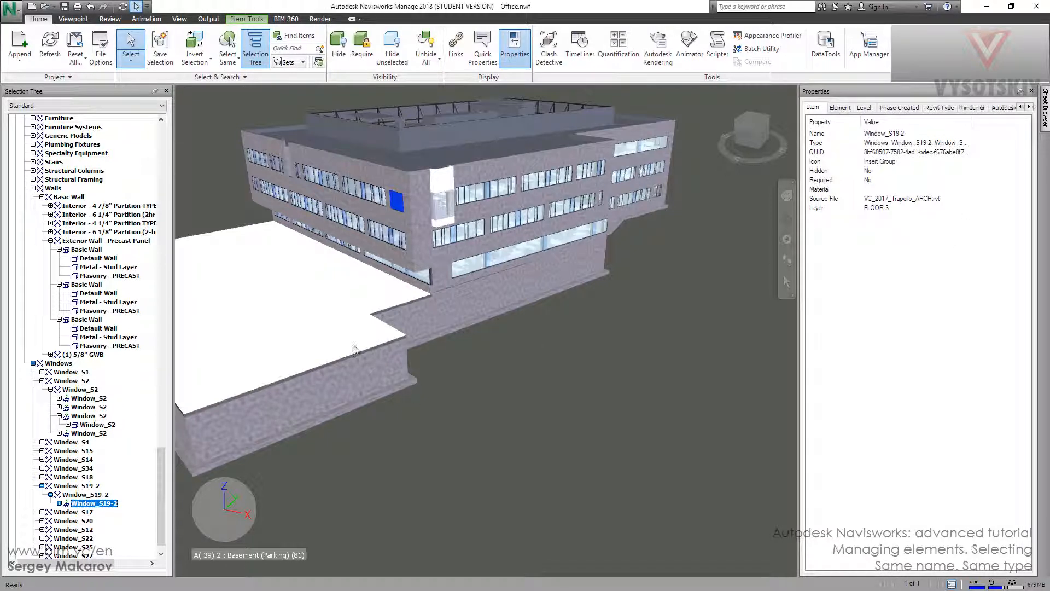
mouse_move(227, 47)
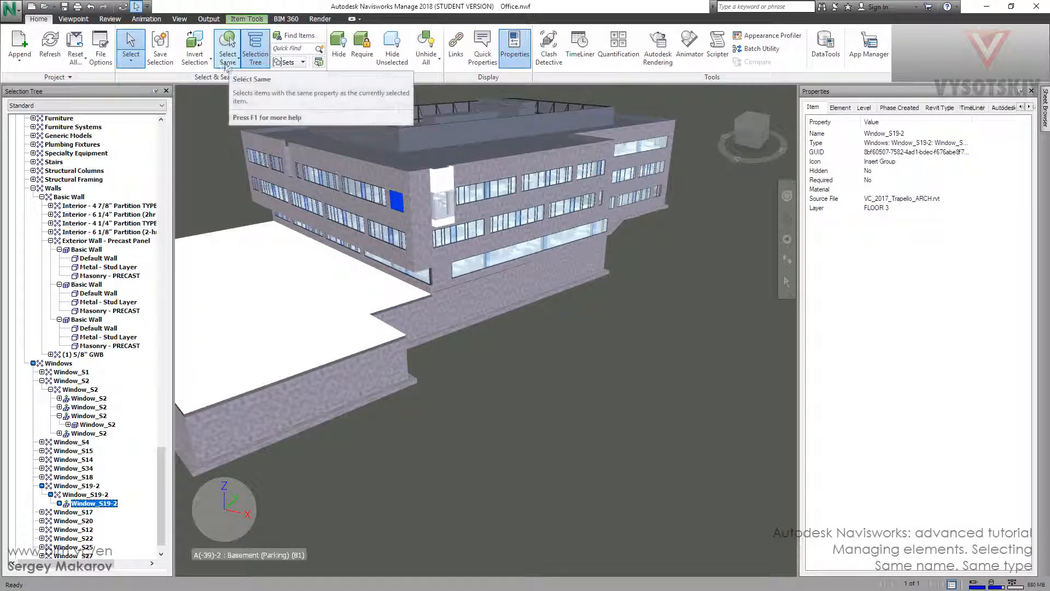
click(228, 47)
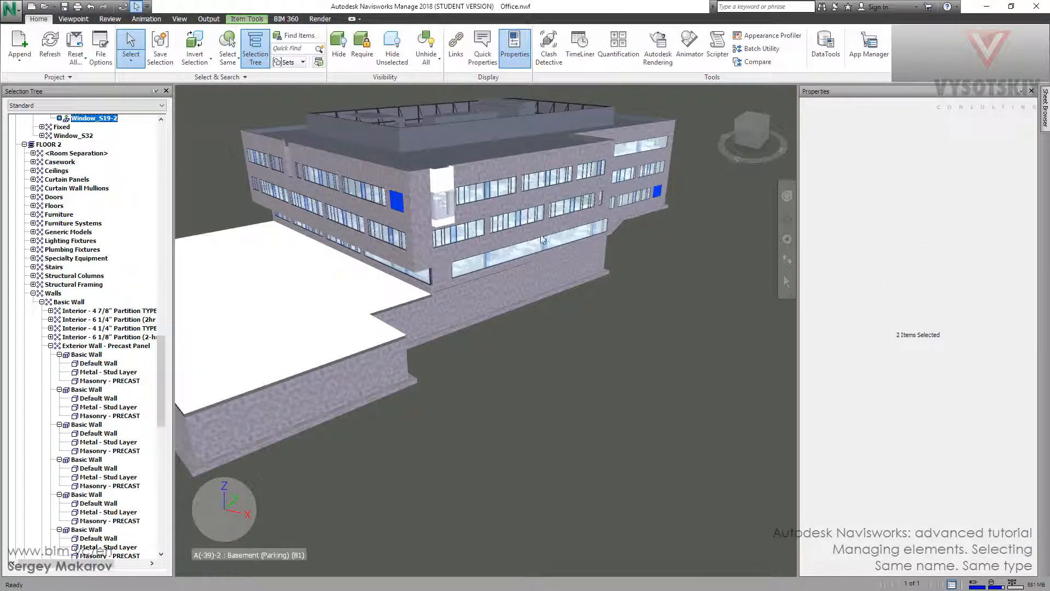
click(208, 189)
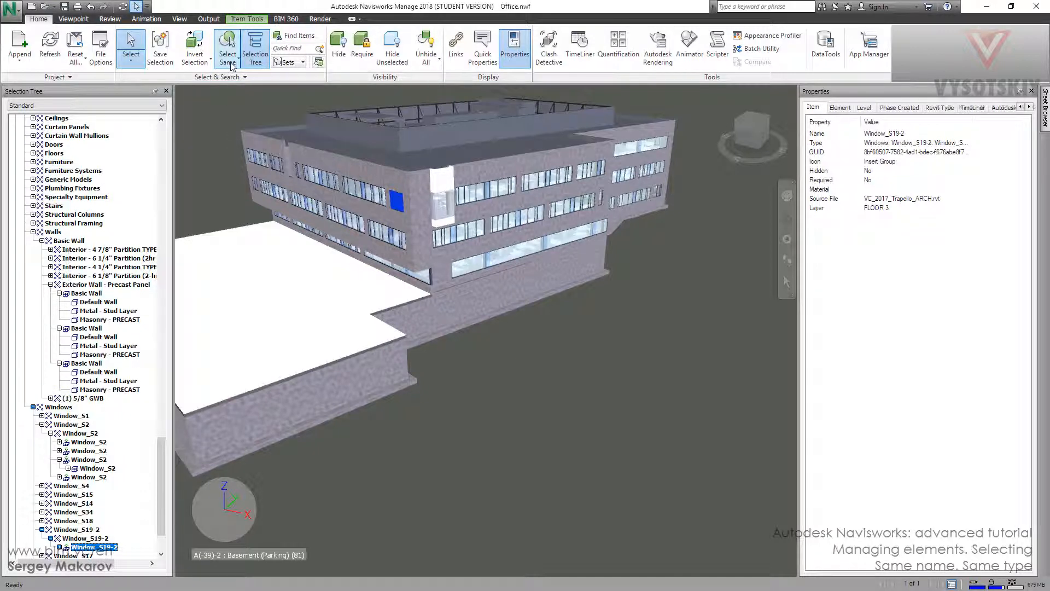
Step: Open the Select Same drop-down with Window_S19-2 on Floor 3 selected
click(228, 48)
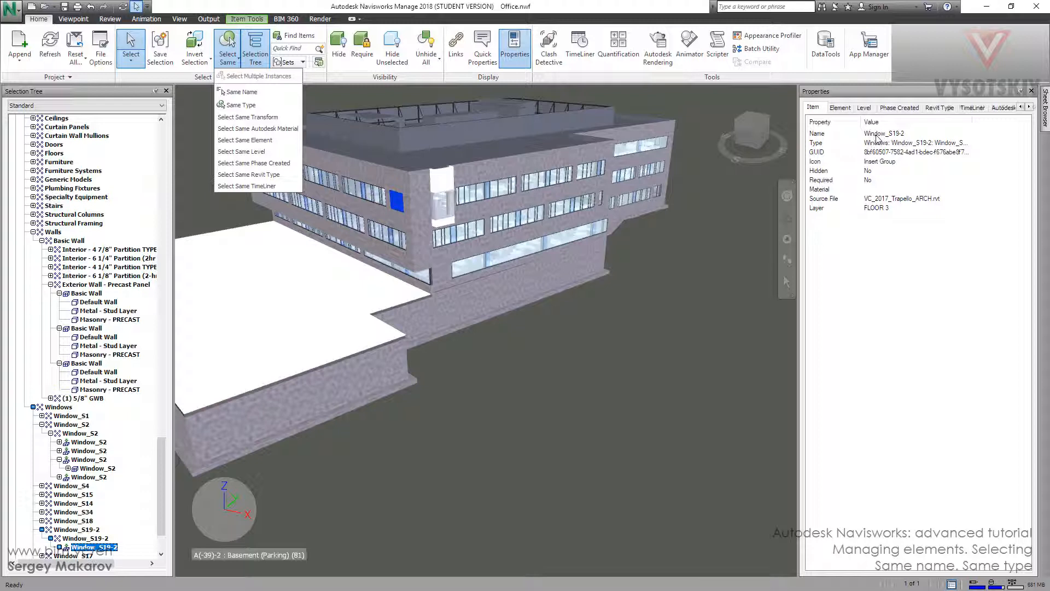
mouse_move(904, 137)
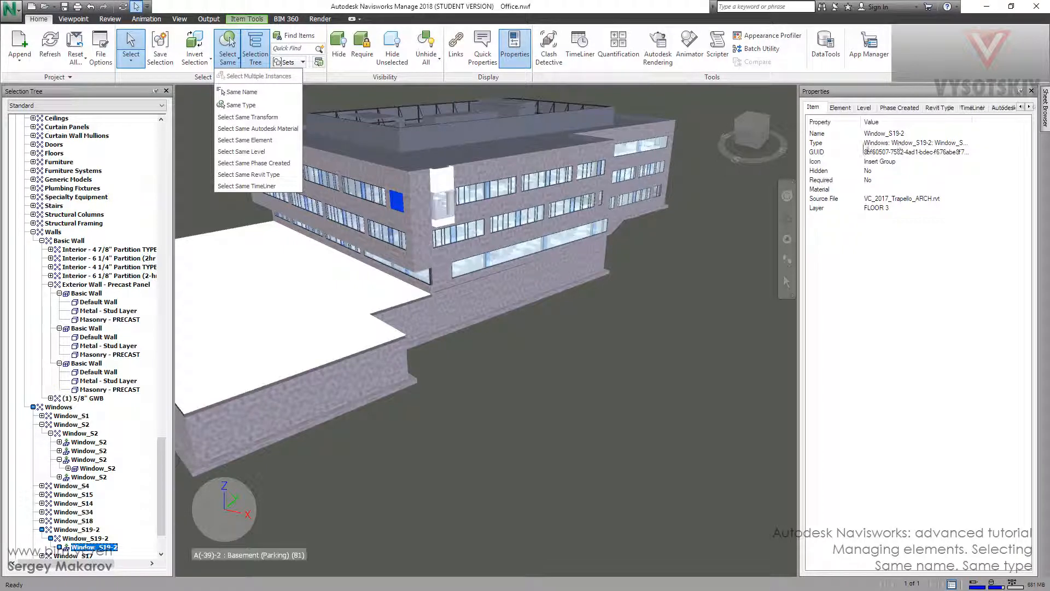
mouse_move(247, 104)
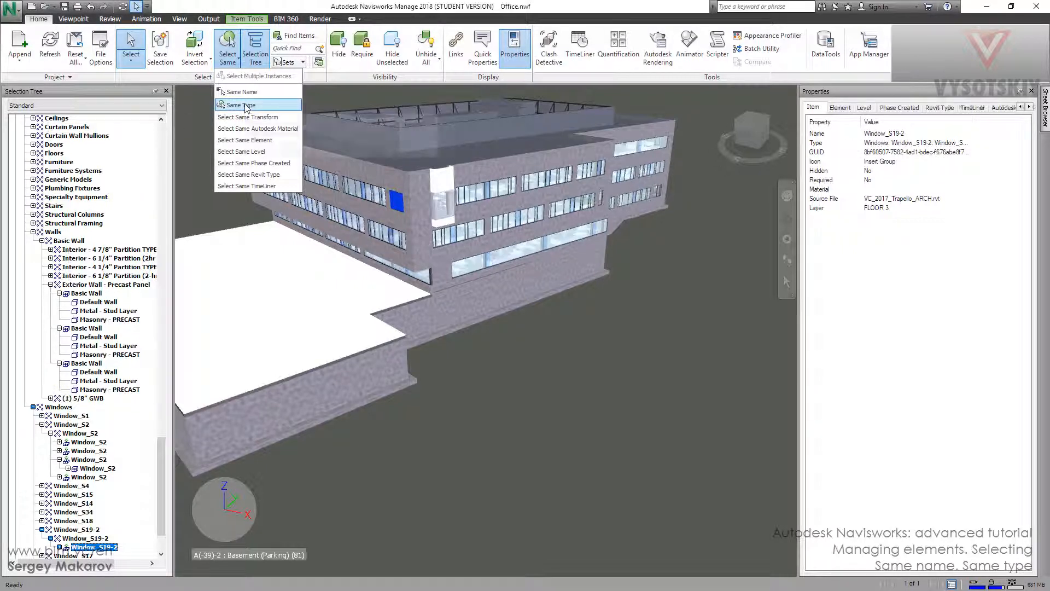
mouse_move(774, 153)
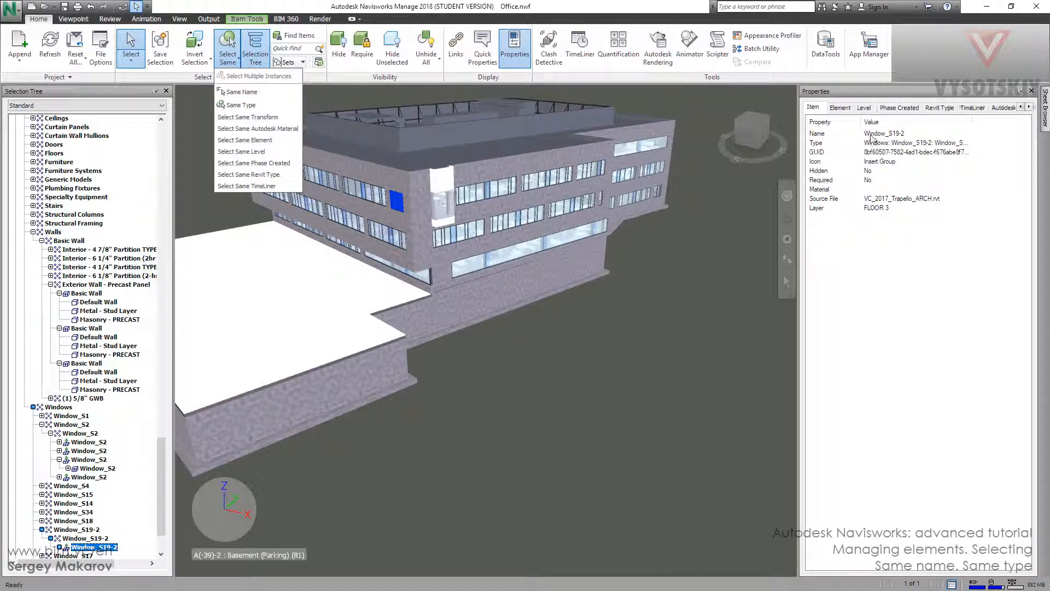
mouse_move(818, 133)
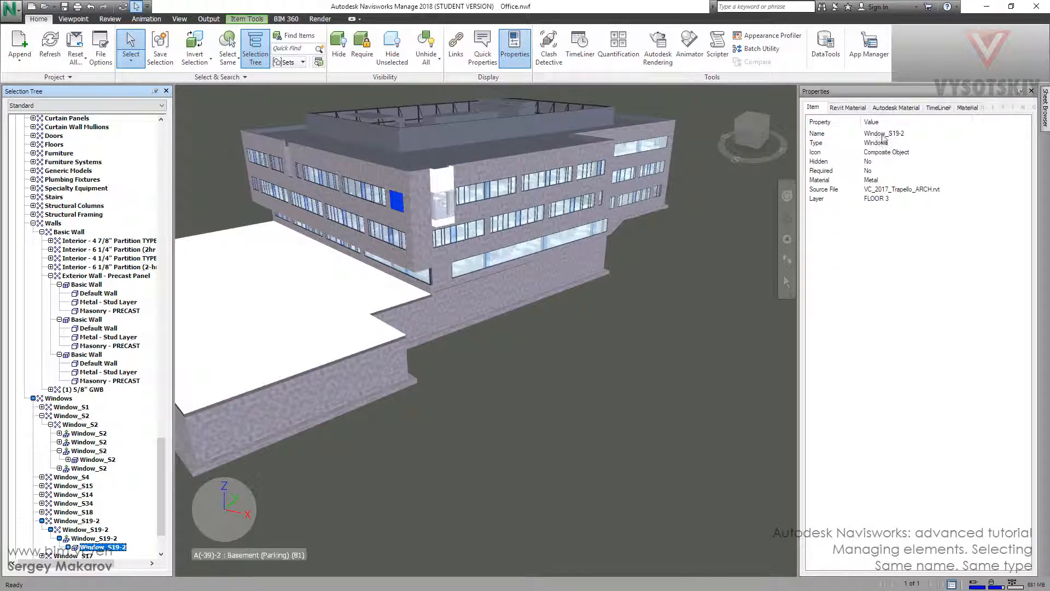
mouse_move(903, 138)
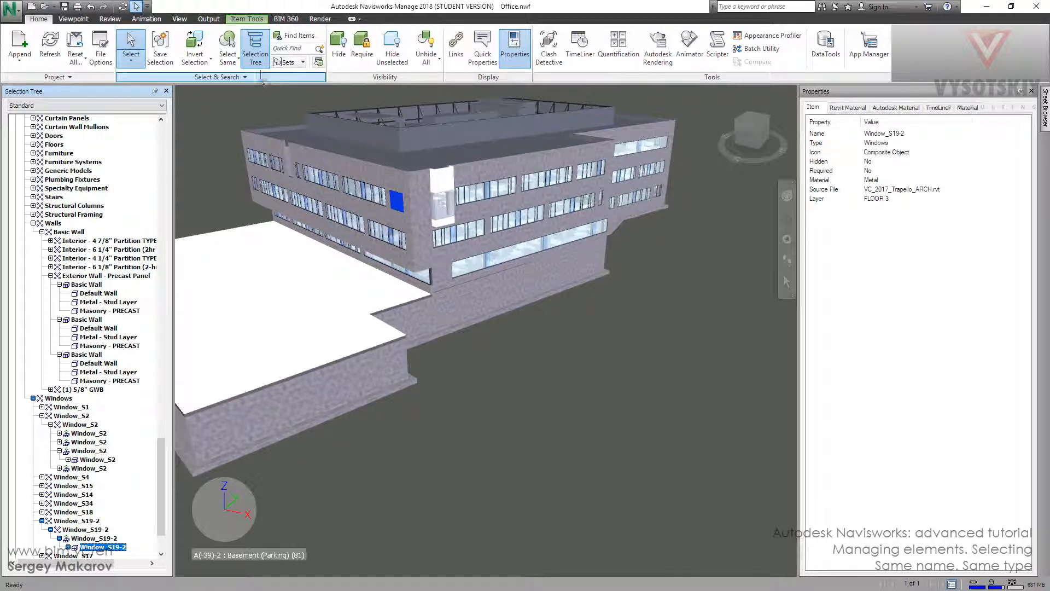
Step: Select Same Name for Window_S19-2, isolate the eight windows, then unhide all
click(227, 48)
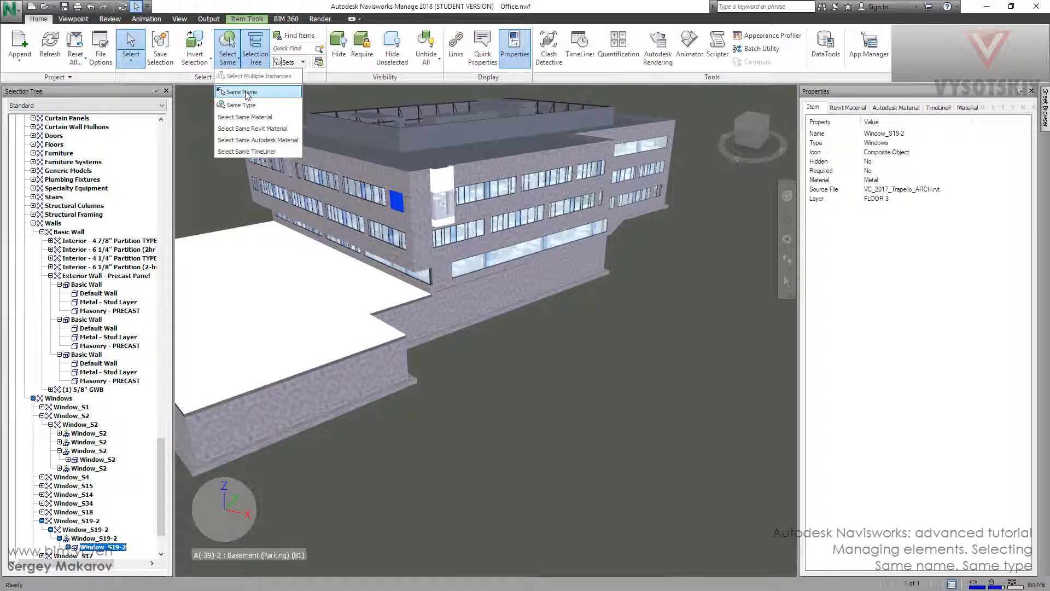
click(241, 92)
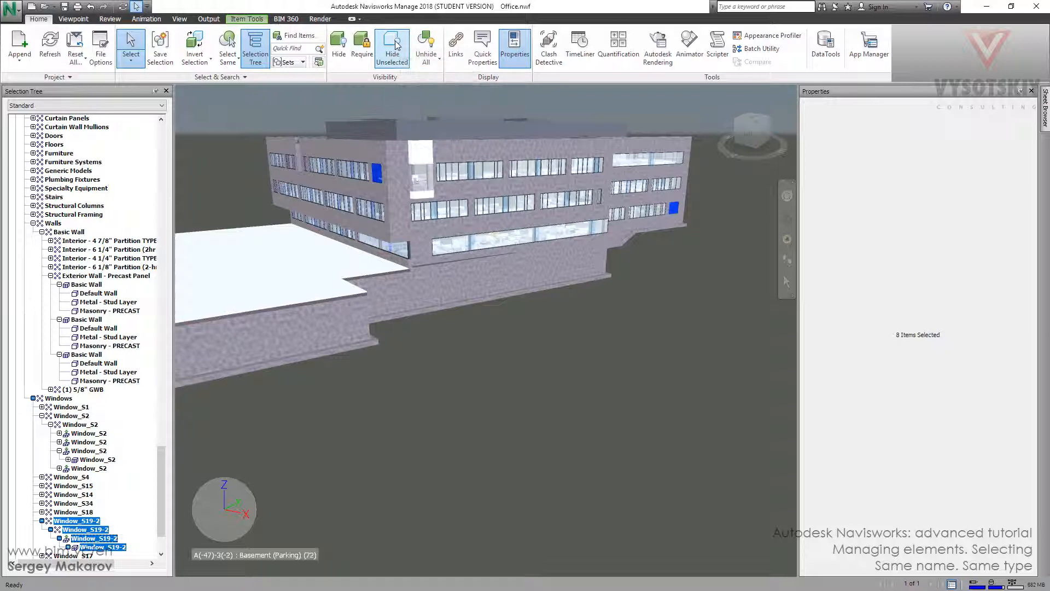
click(392, 47)
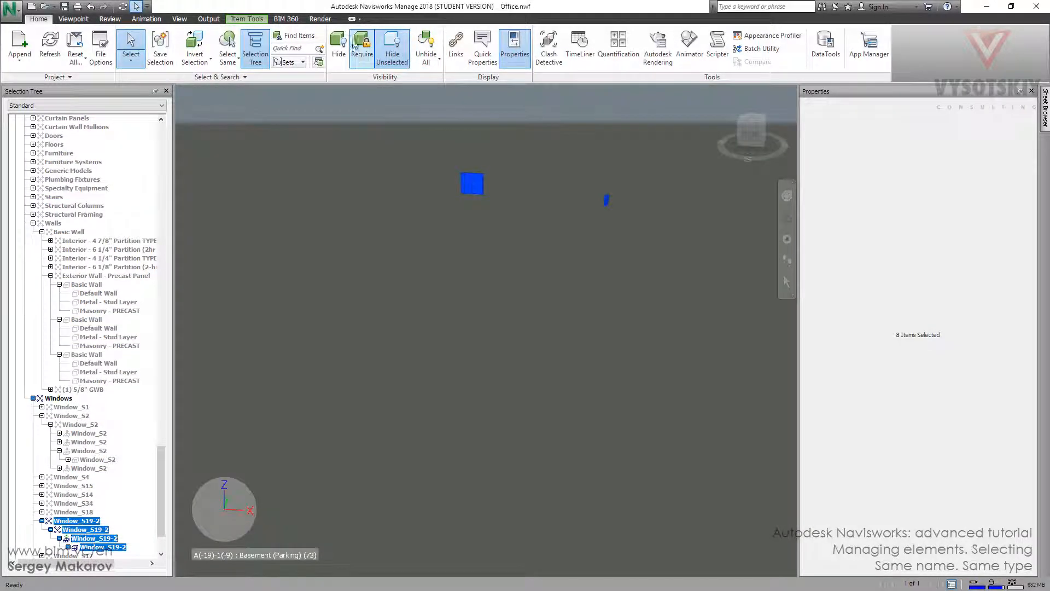
click(426, 47)
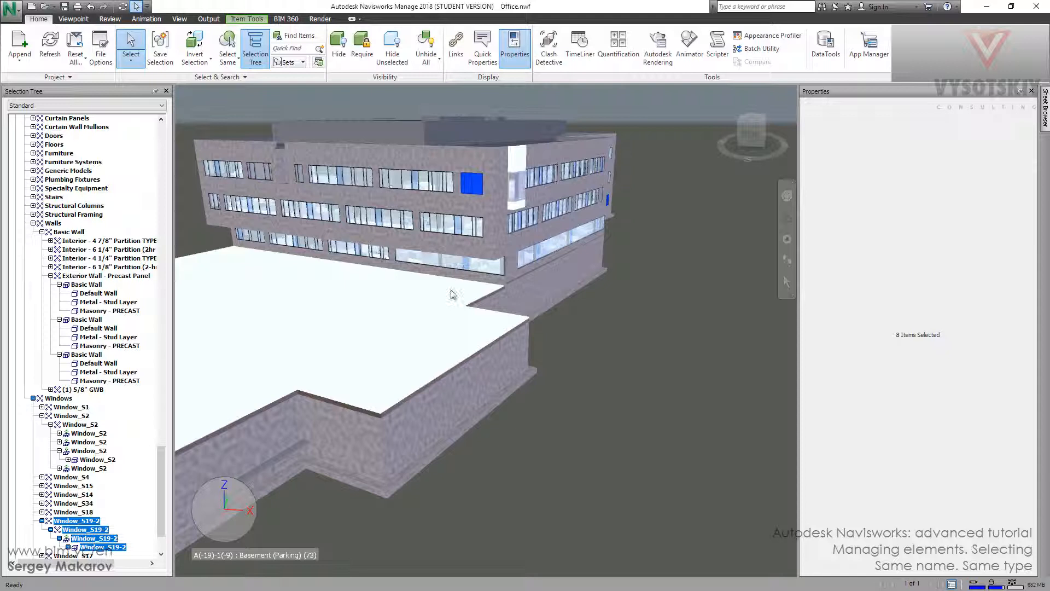
Step: Select the single Floor 2 window Window_S13 and review the Select Same options
click(102, 546)
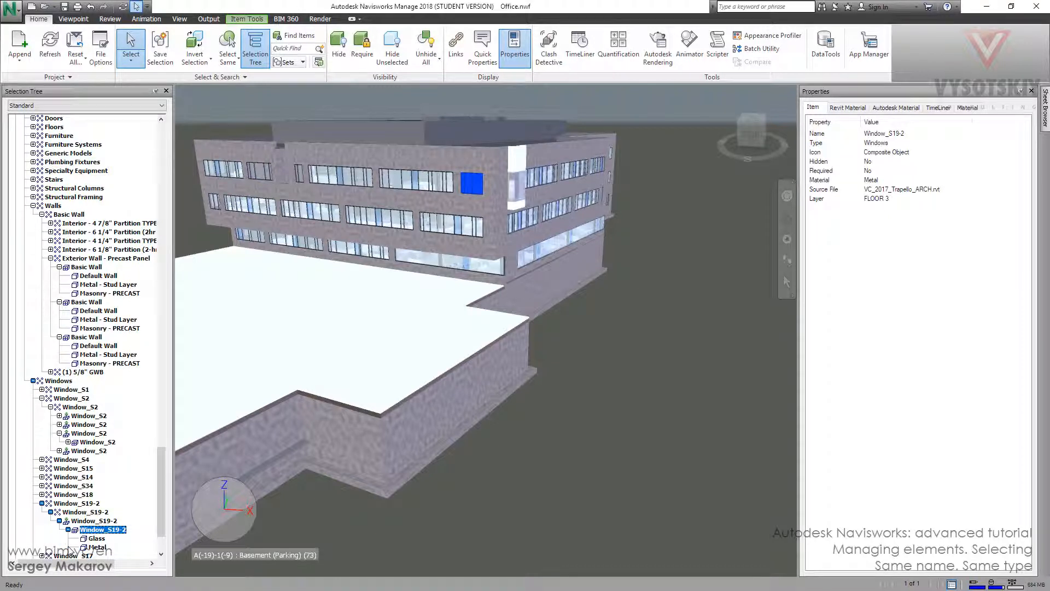
mouse_move(479, 412)
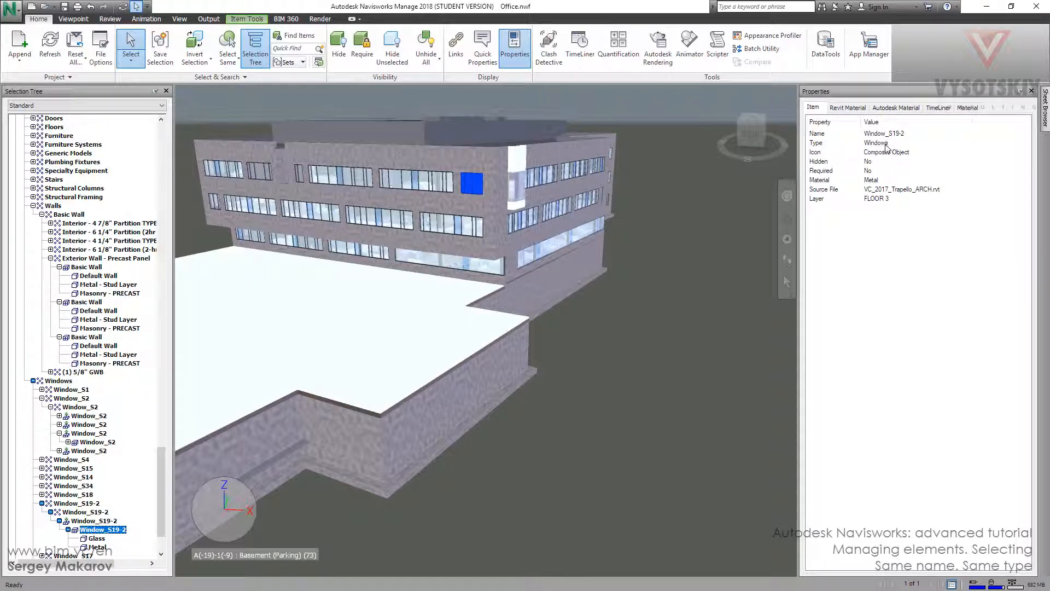
click(227, 47)
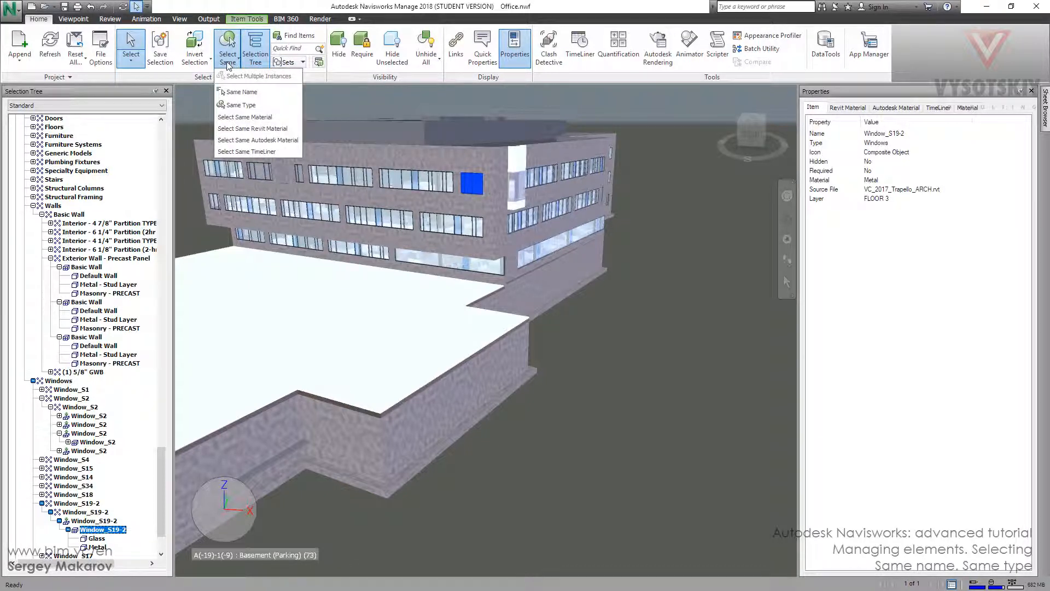
click(244, 92)
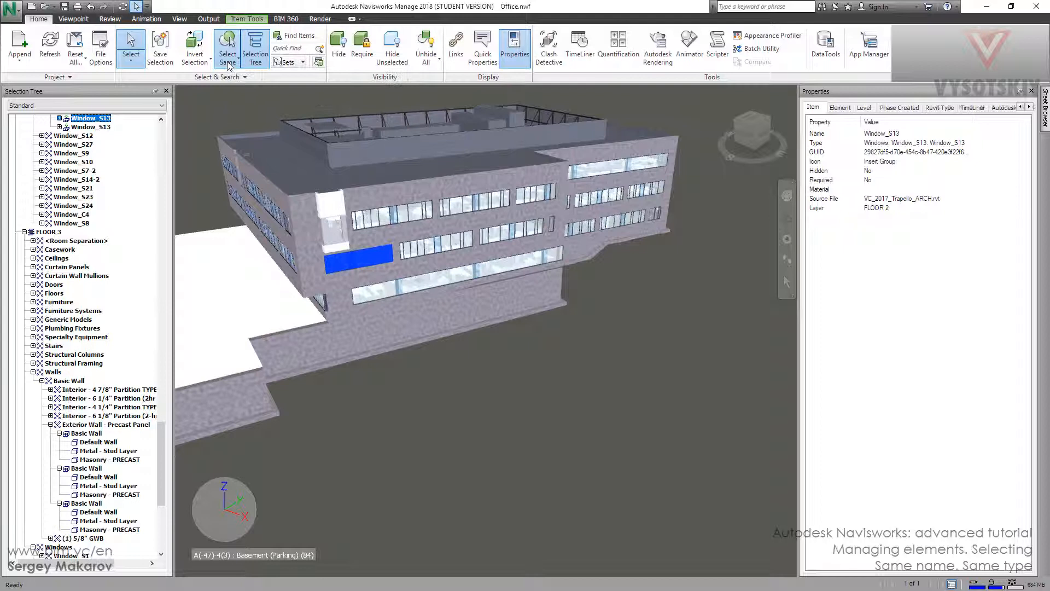
Step: Set Selection Resolution To First Object from Window_S13's right-click menu
click(228, 47)
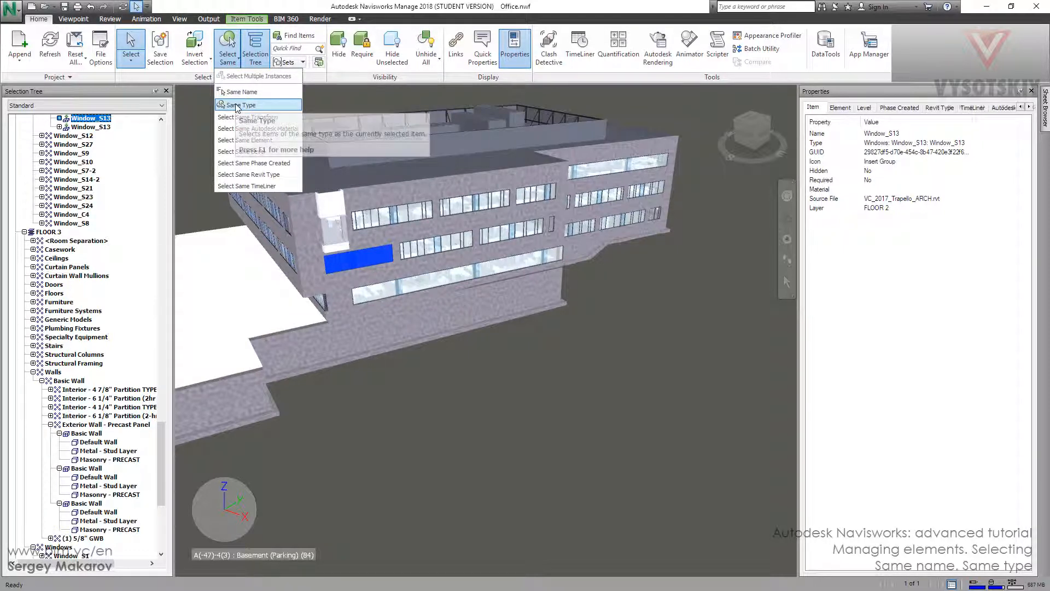
mouse_move(240, 104)
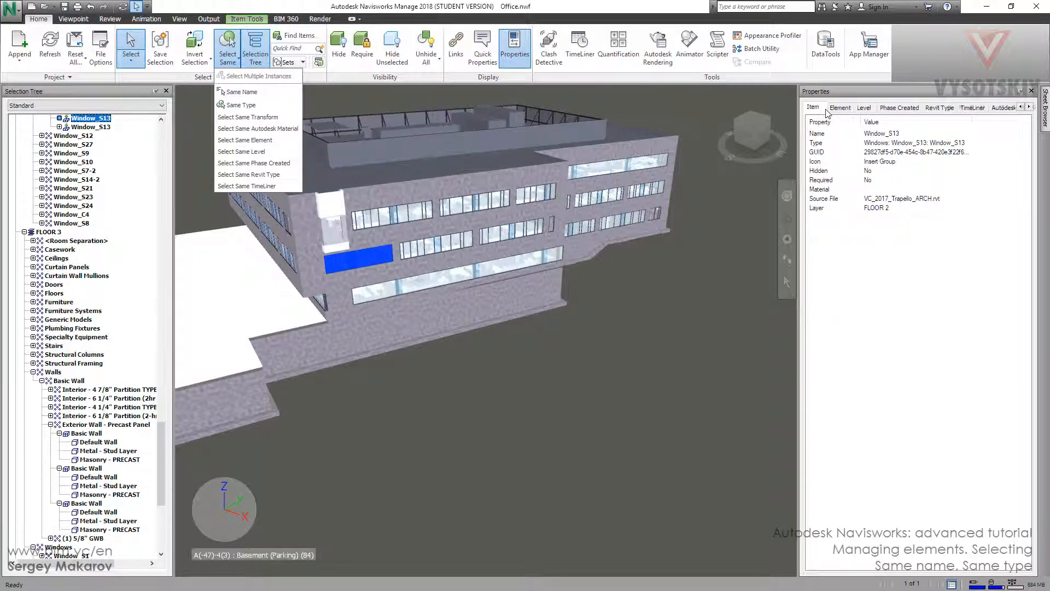
mouse_move(821, 110)
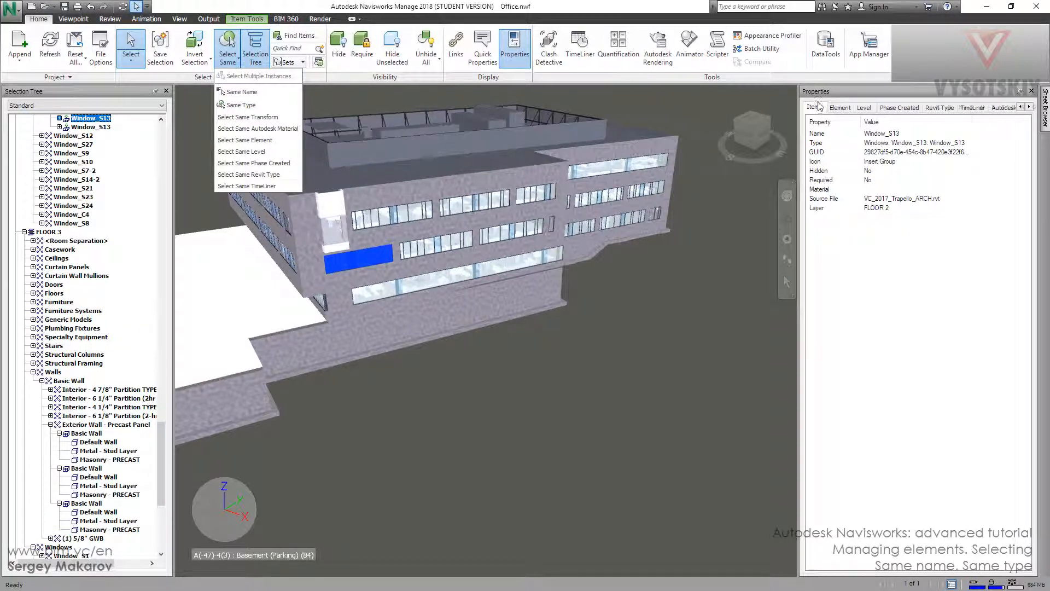
mouse_move(818, 109)
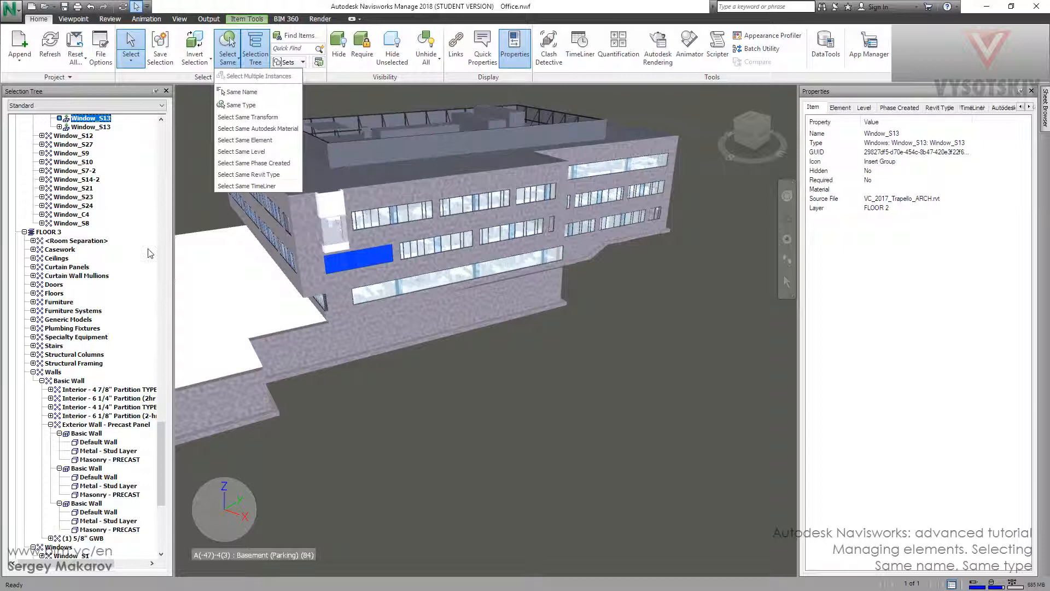
right_click(356, 258)
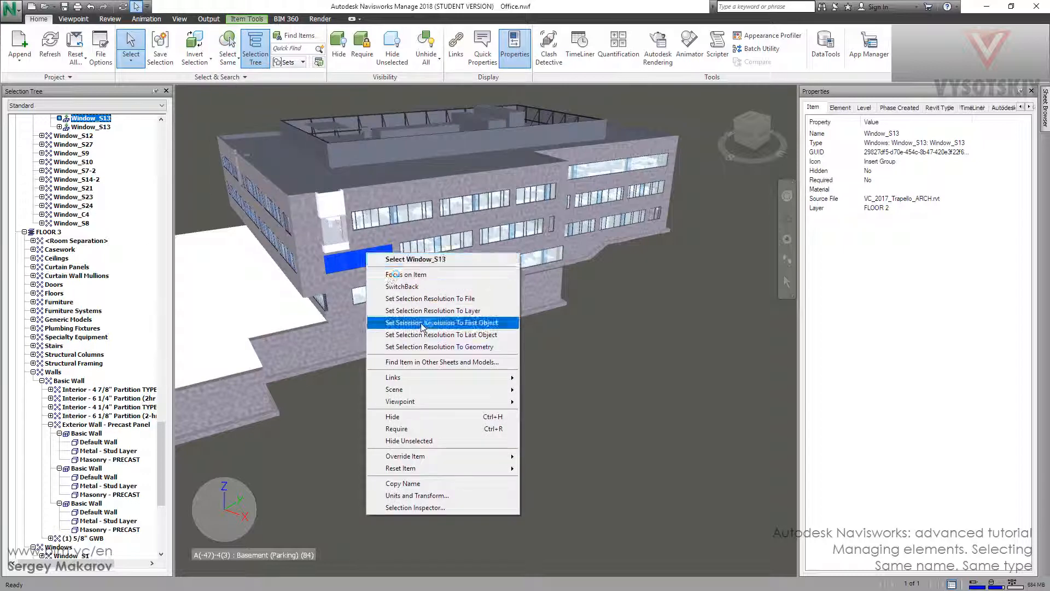
click(440, 322)
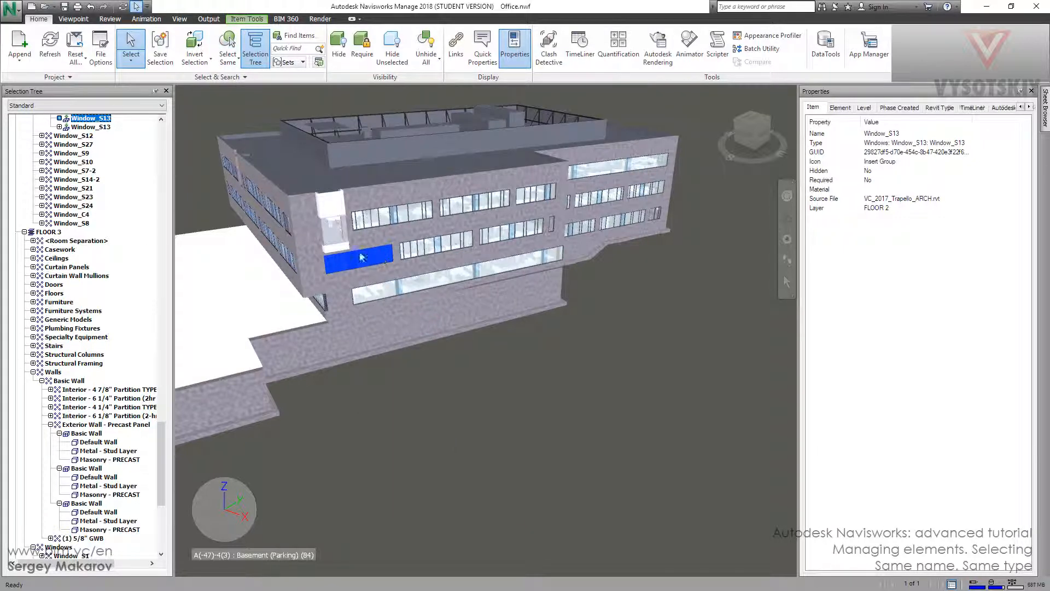
scroll(down, 3)
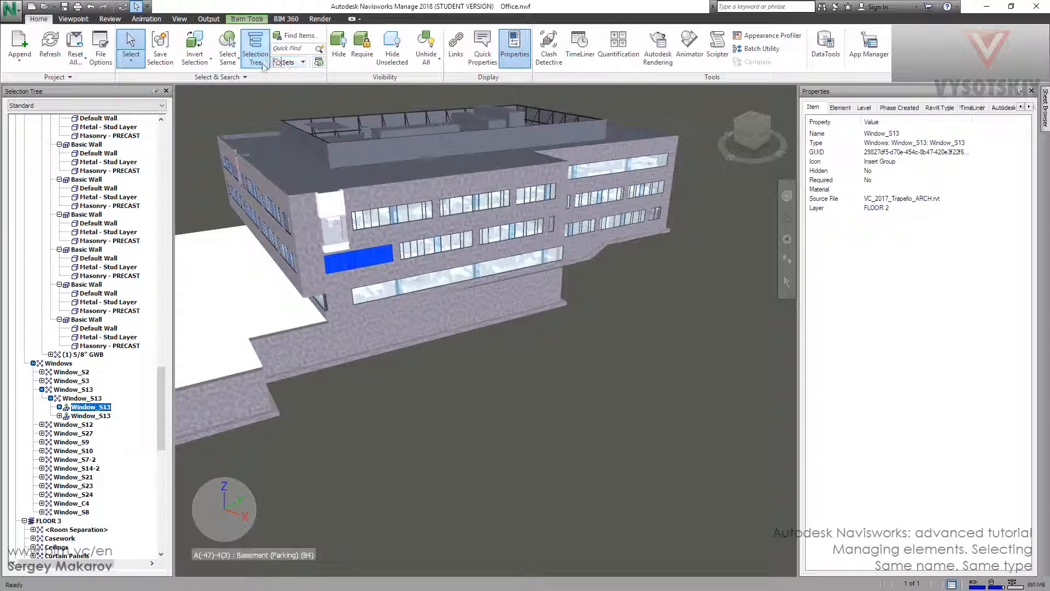
Step: Select all 581 items of the same type as Window_S13
click(227, 47)
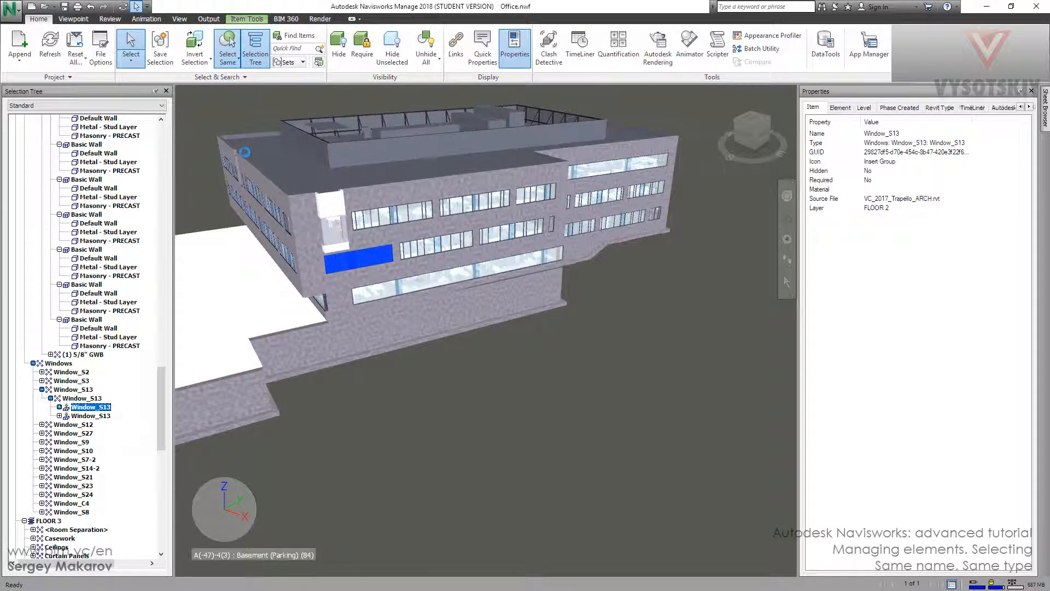
click(227, 47)
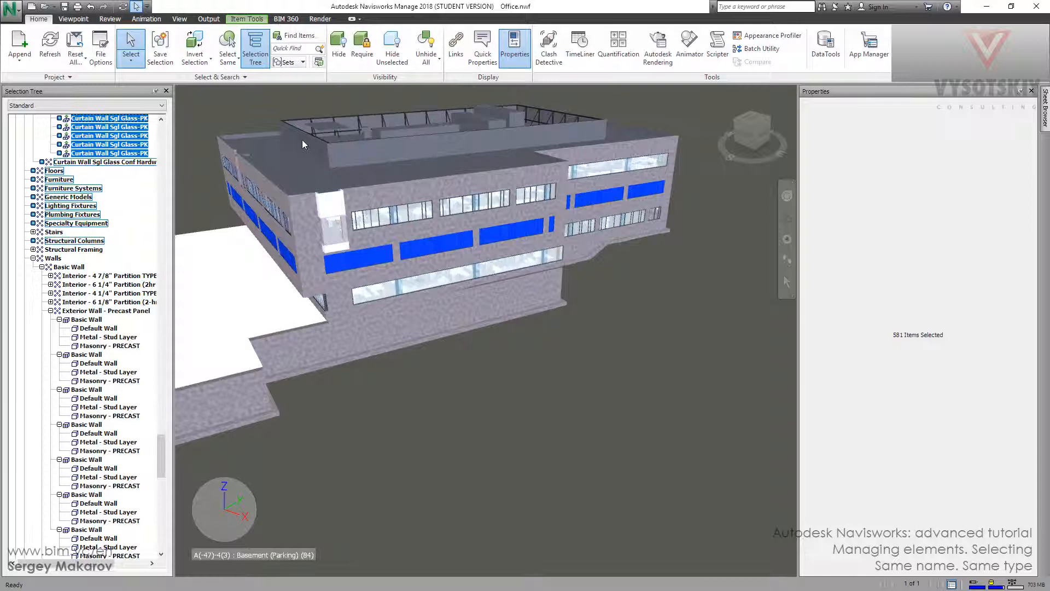
scroll(down, 3)
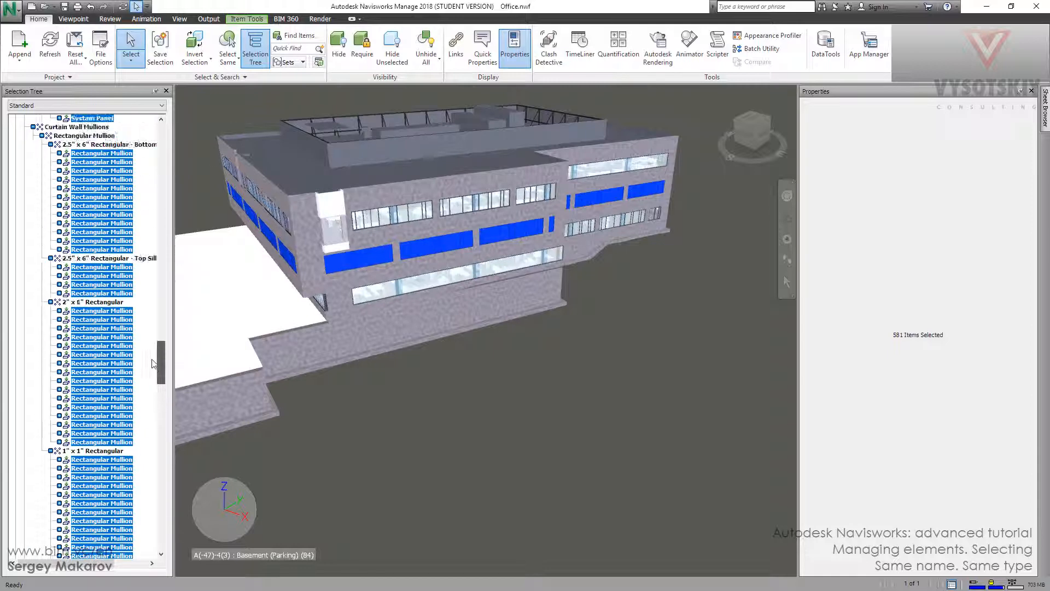
click(227, 48)
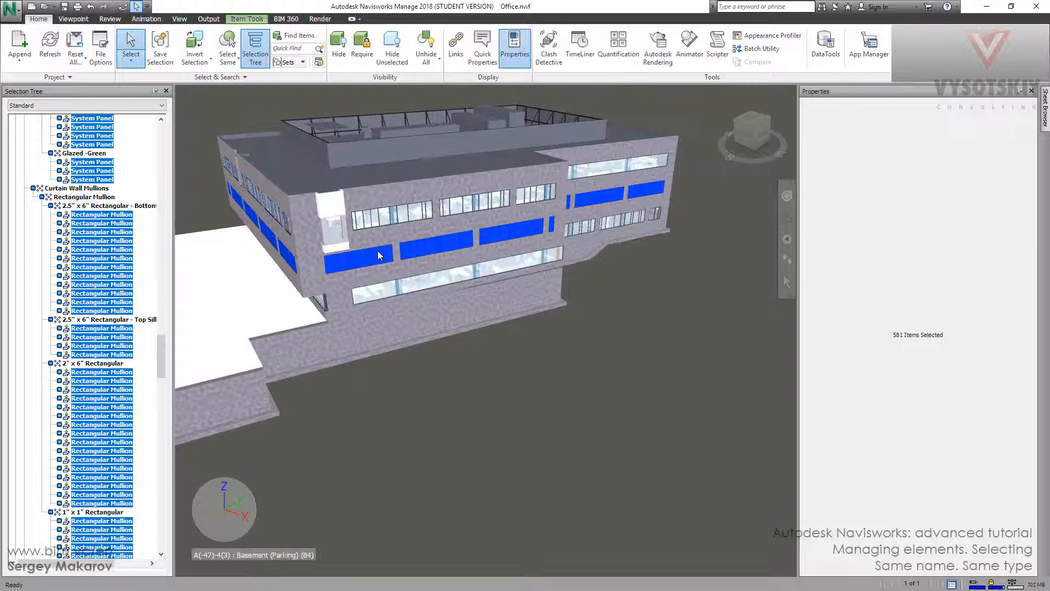
Step: Reselect Window_S13 and select the two items sharing its name
click(227, 48)
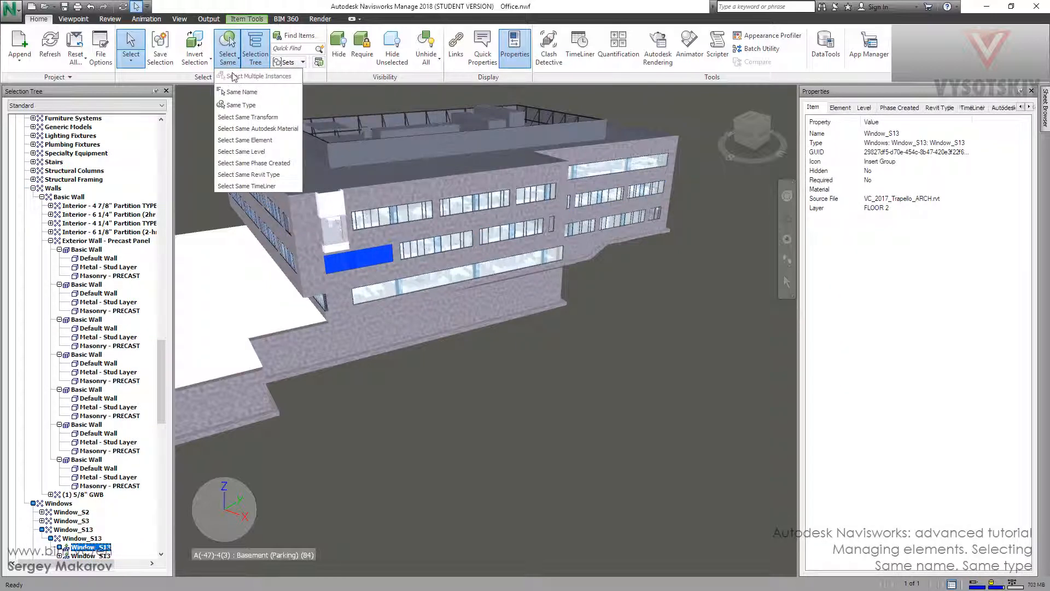
click(241, 92)
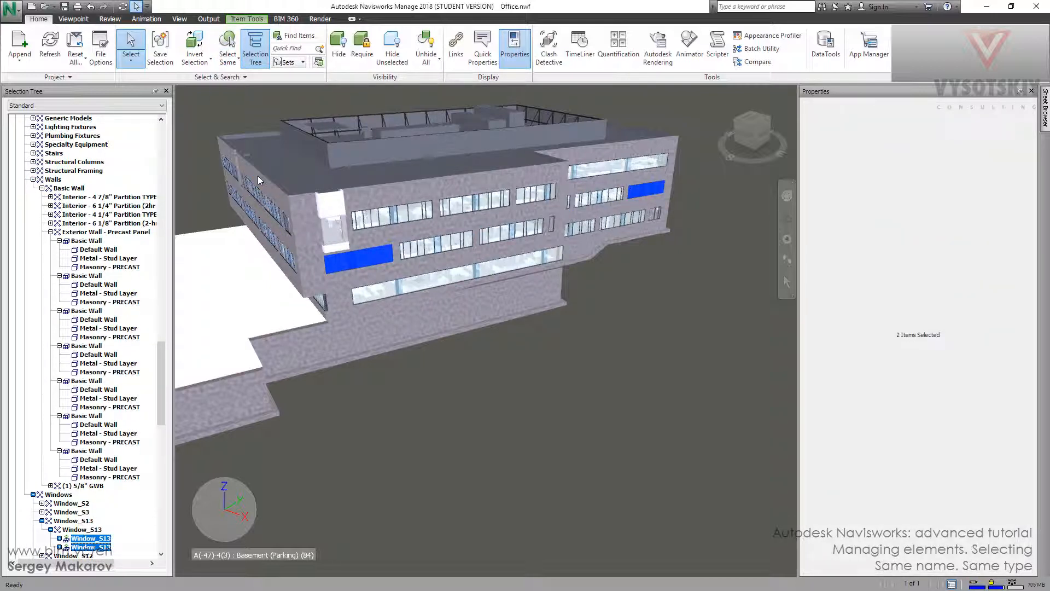
scroll(down, 3)
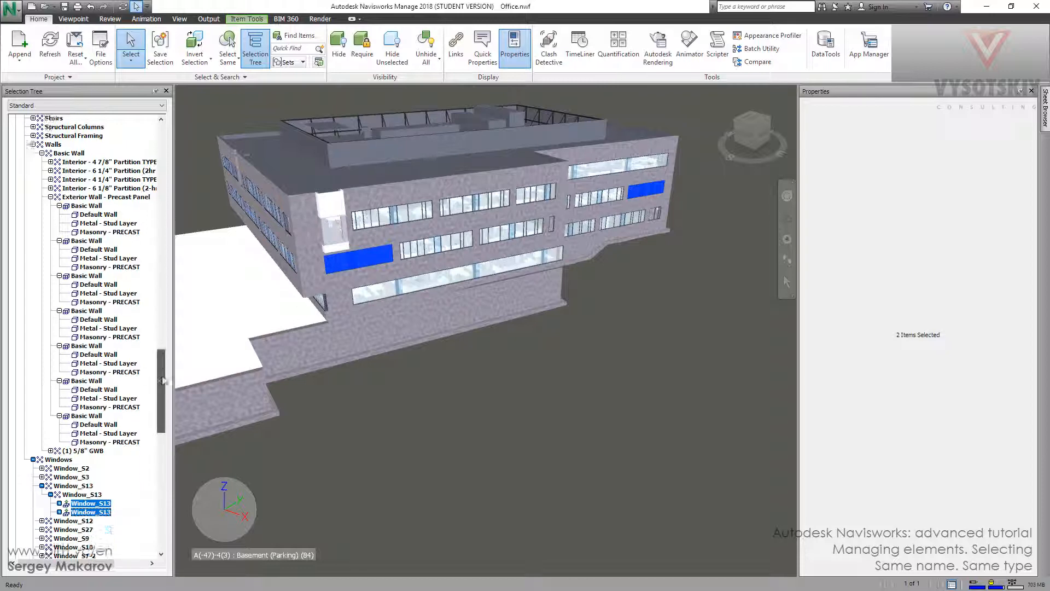
scroll(up, 3)
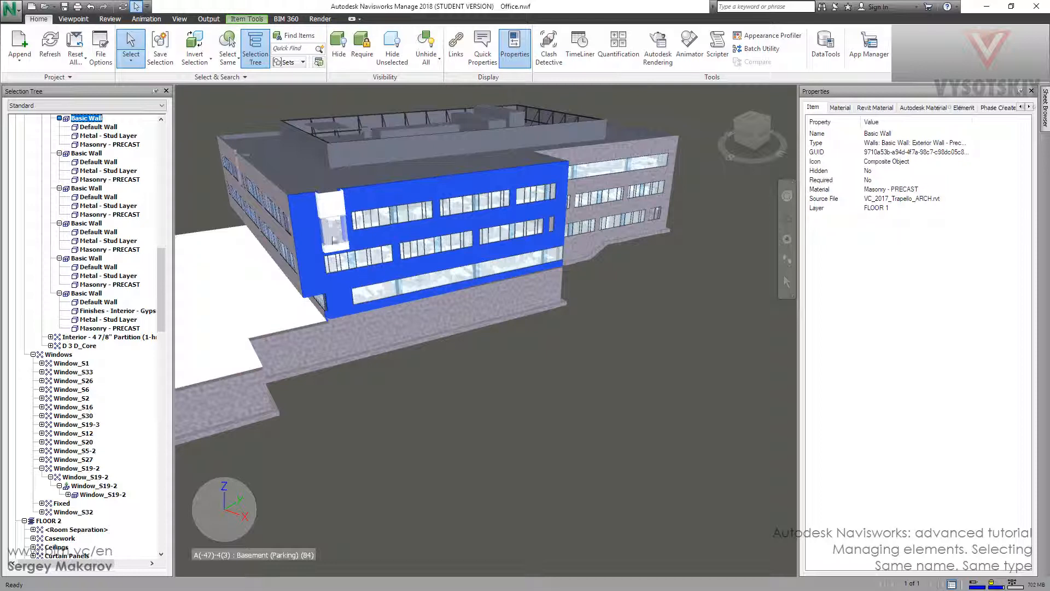
Step: Open the Select Same choices for the Floor 1 precast exterior Basic Wall
click(227, 48)
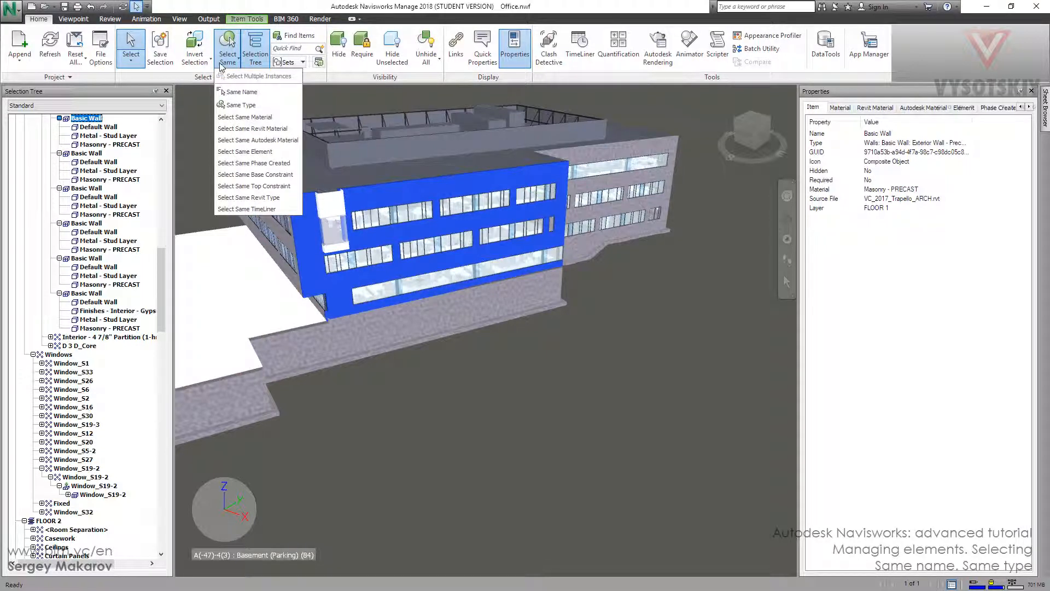
mouse_move(246, 209)
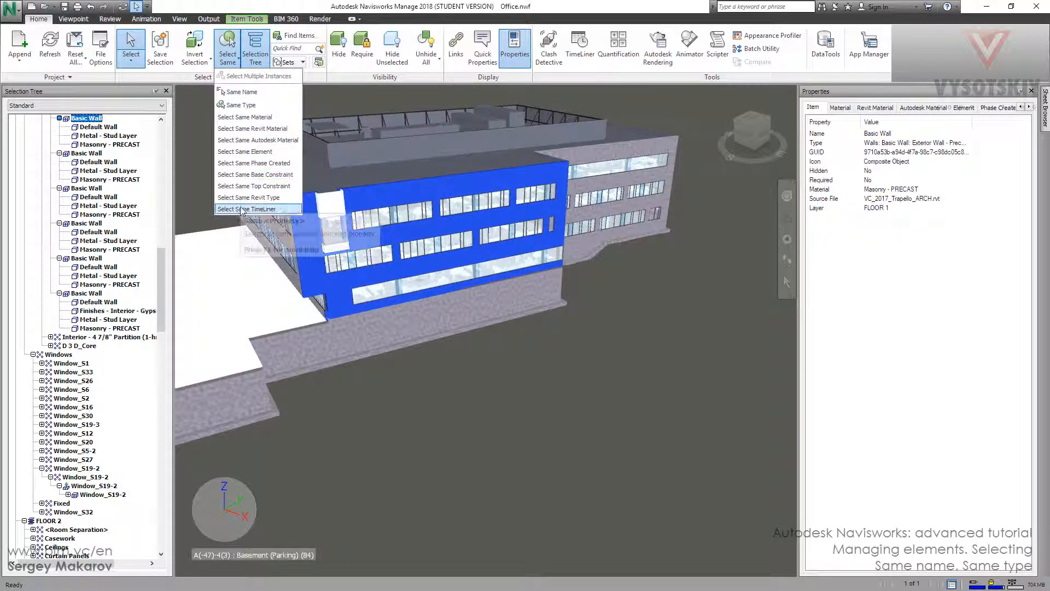
mouse_move(254, 208)
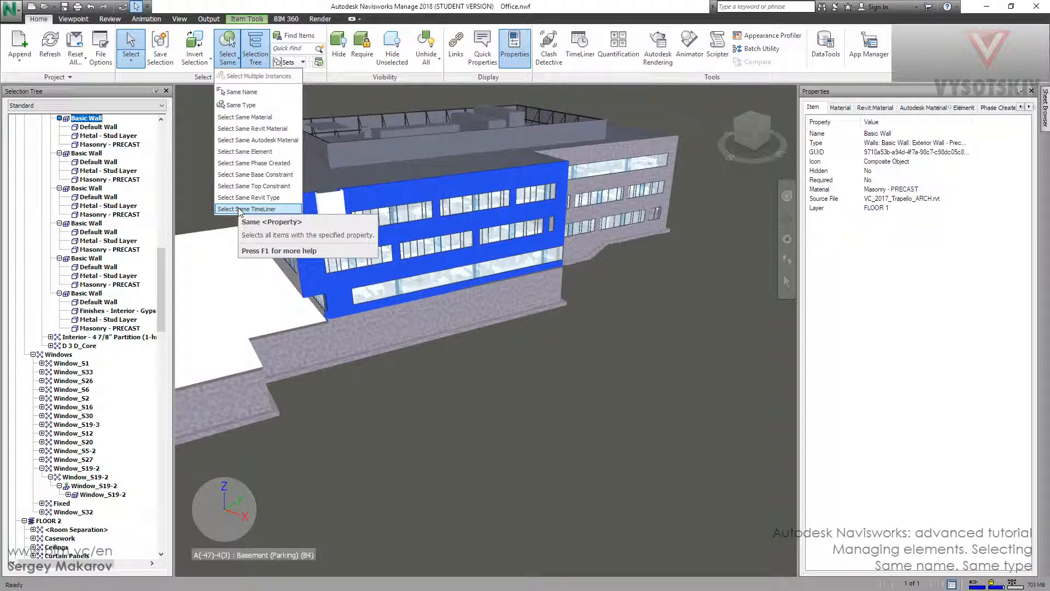
mouse_move(245, 151)
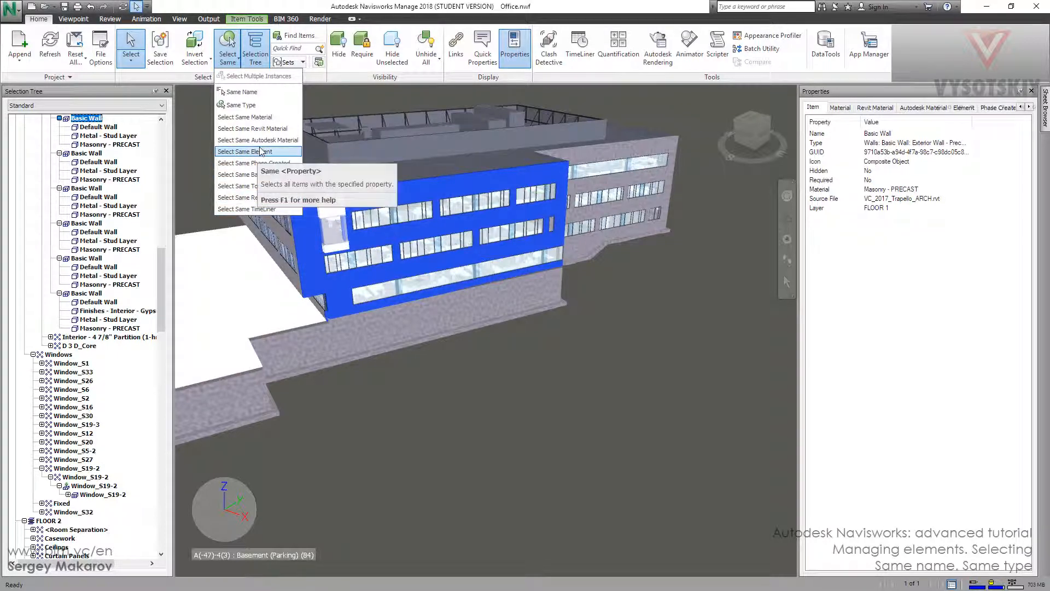
mouse_move(245, 117)
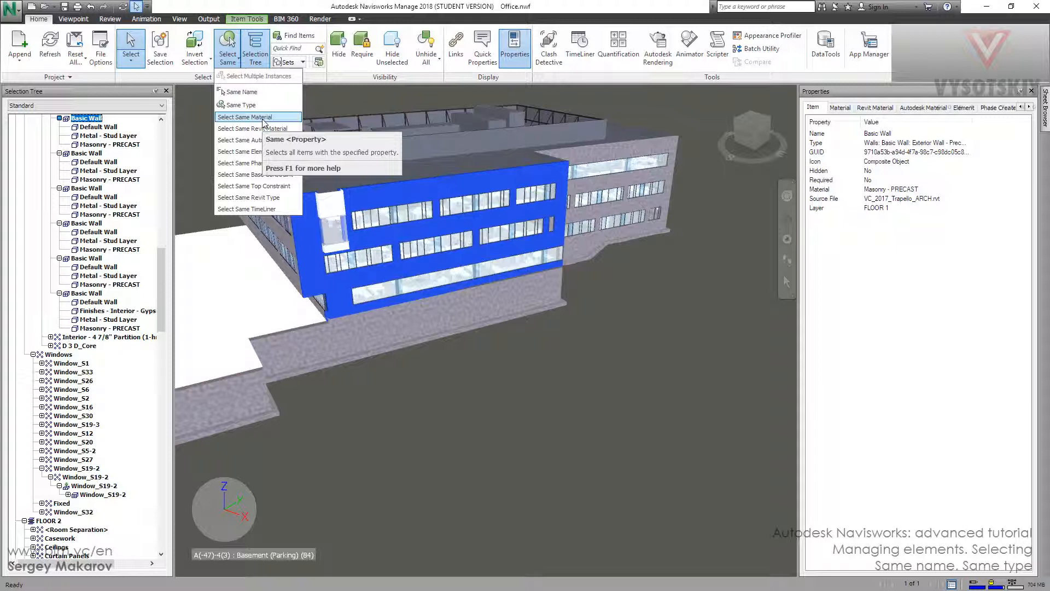
mouse_move(253, 92)
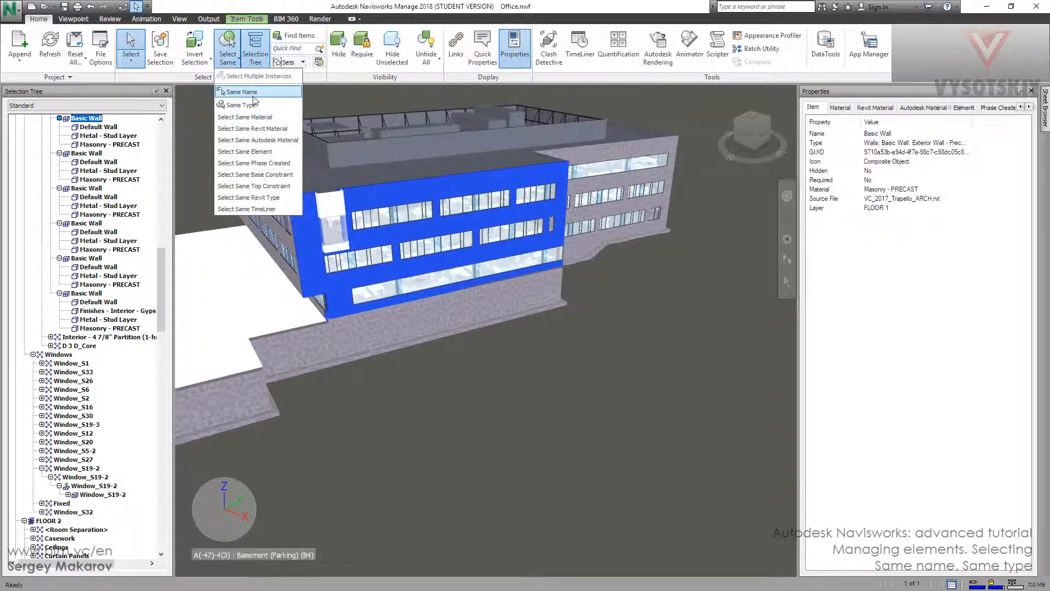
mouse_move(238, 104)
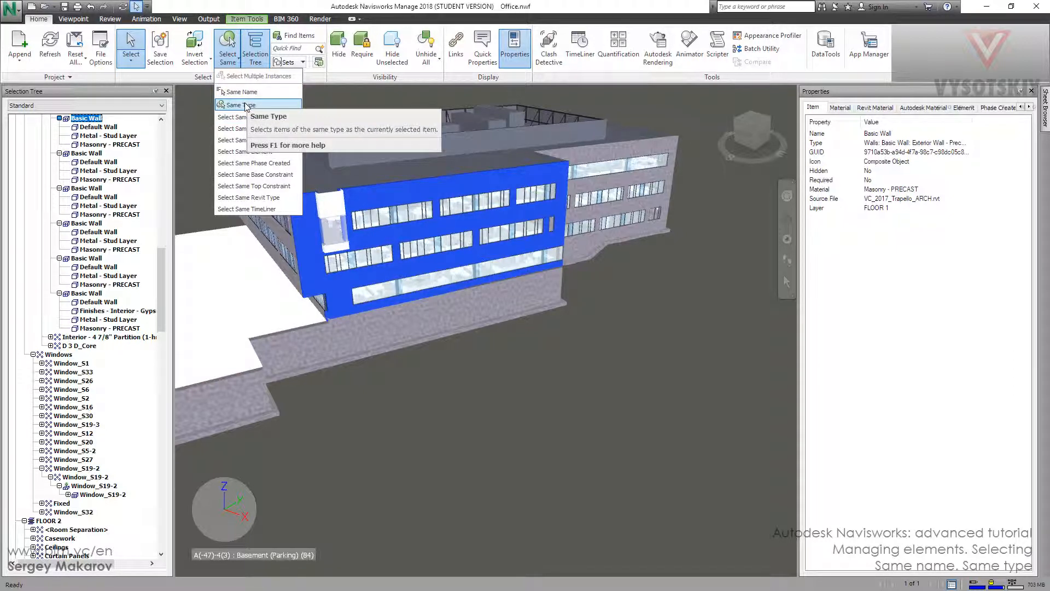
mouse_move(241, 105)
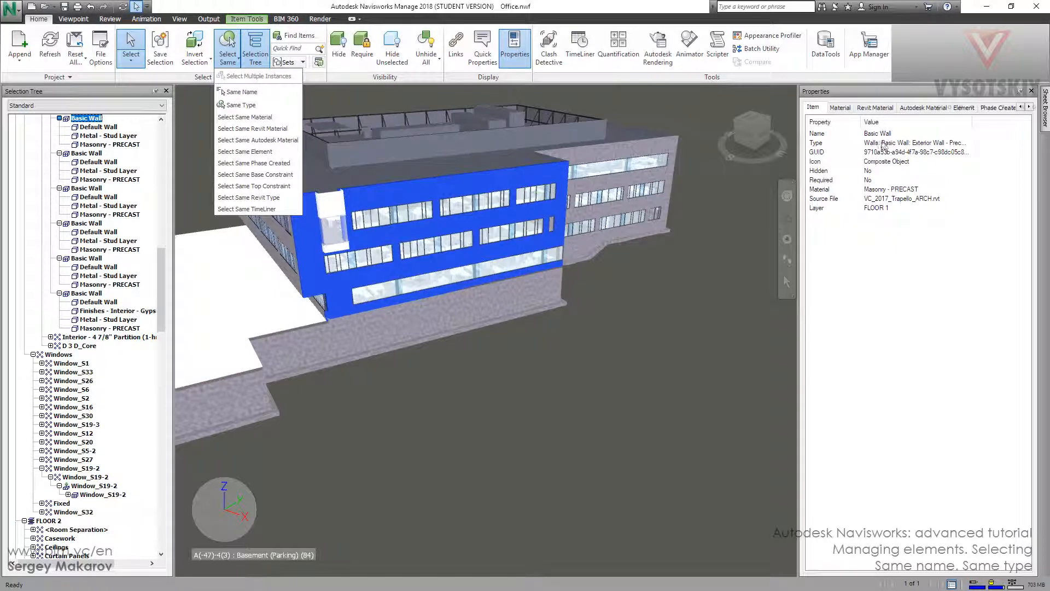